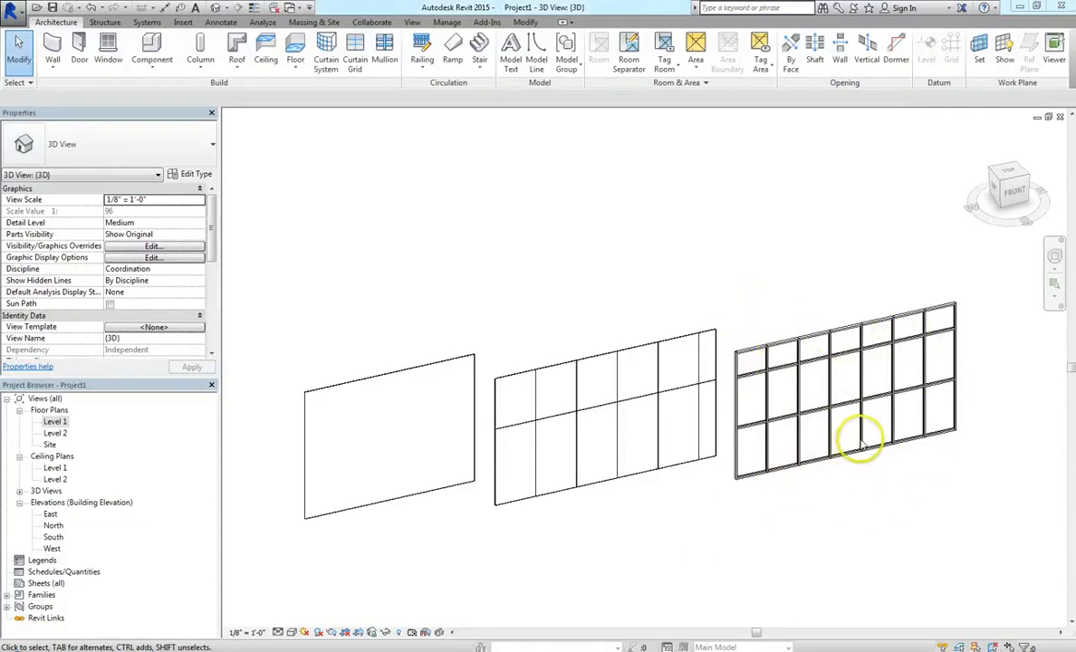
# Select the middle gridded curtain wall to show its Exterior Glazing properties.
pyautogui.click(855, 441)
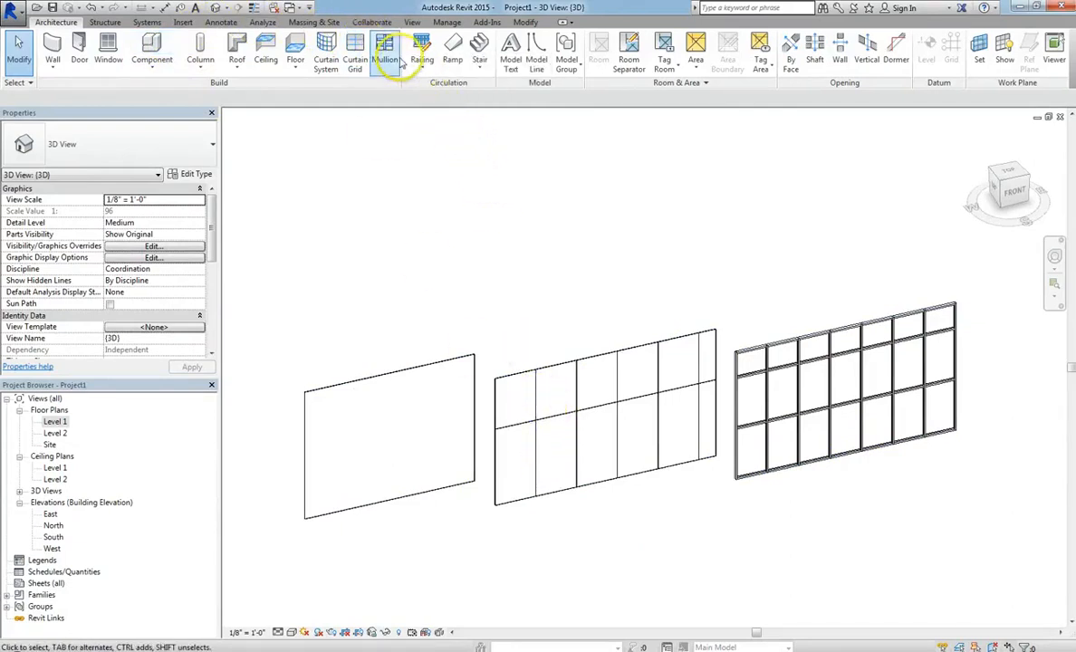
pyautogui.click(925, 323)
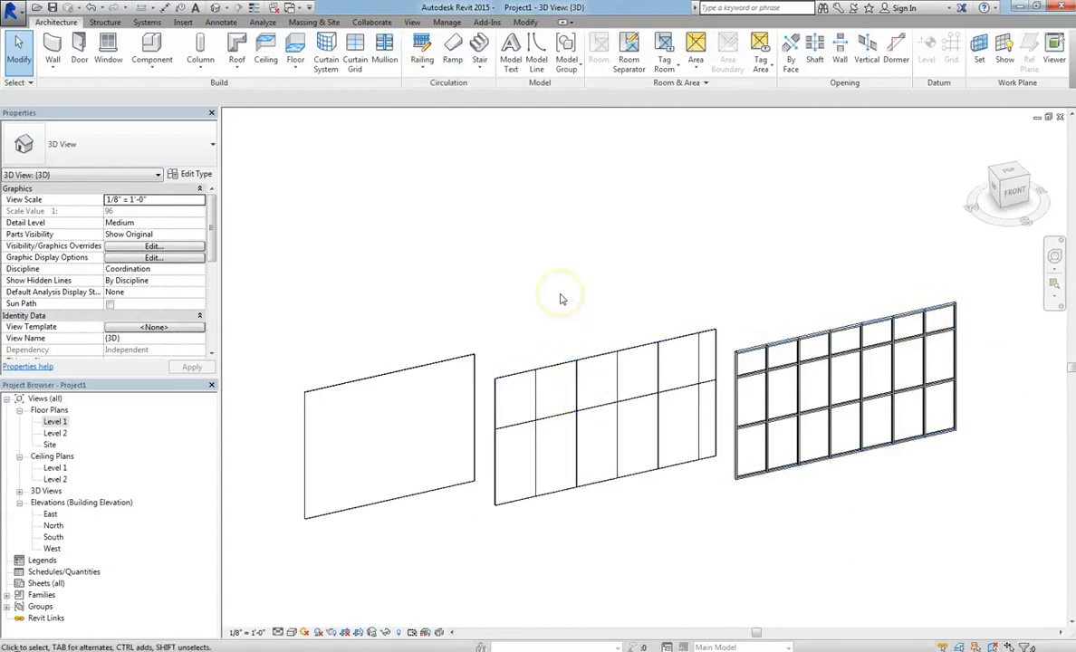
pyautogui.click(561, 370)
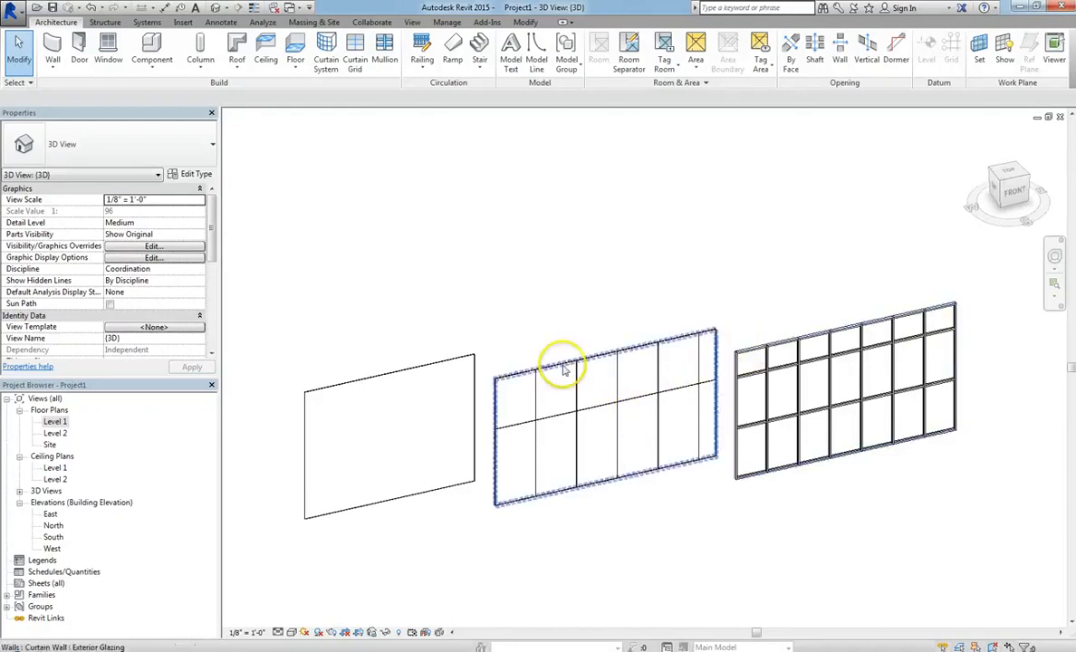
pyautogui.moveTo(565, 369)
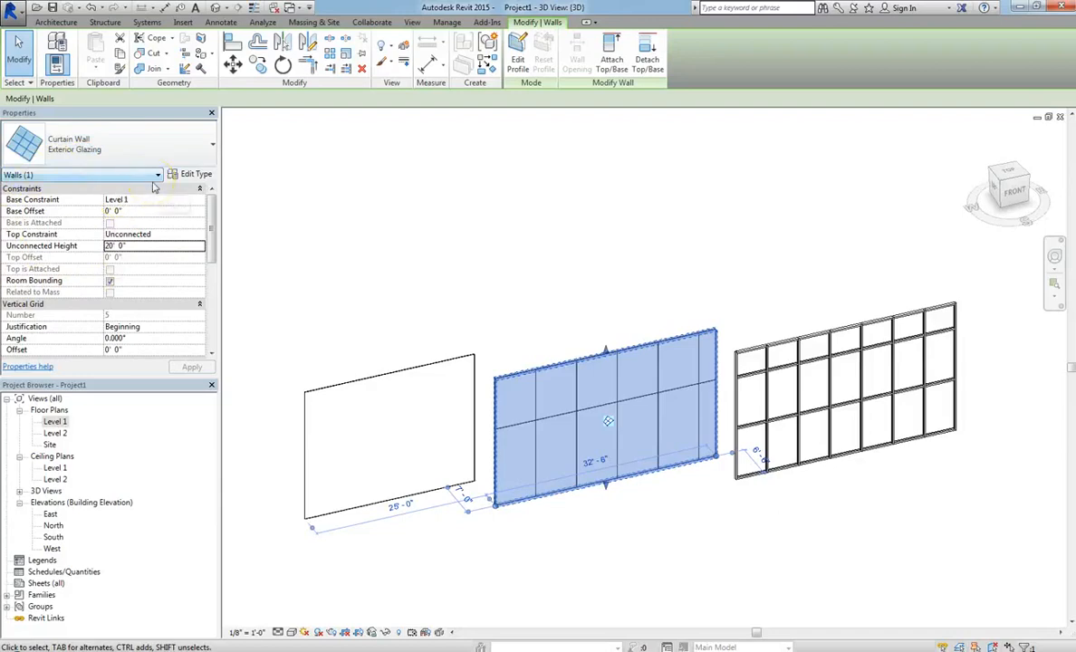
# In Type Properties, apply a 10' vertical grid spacing to the middle curtain wall.
pyautogui.click(195, 174)
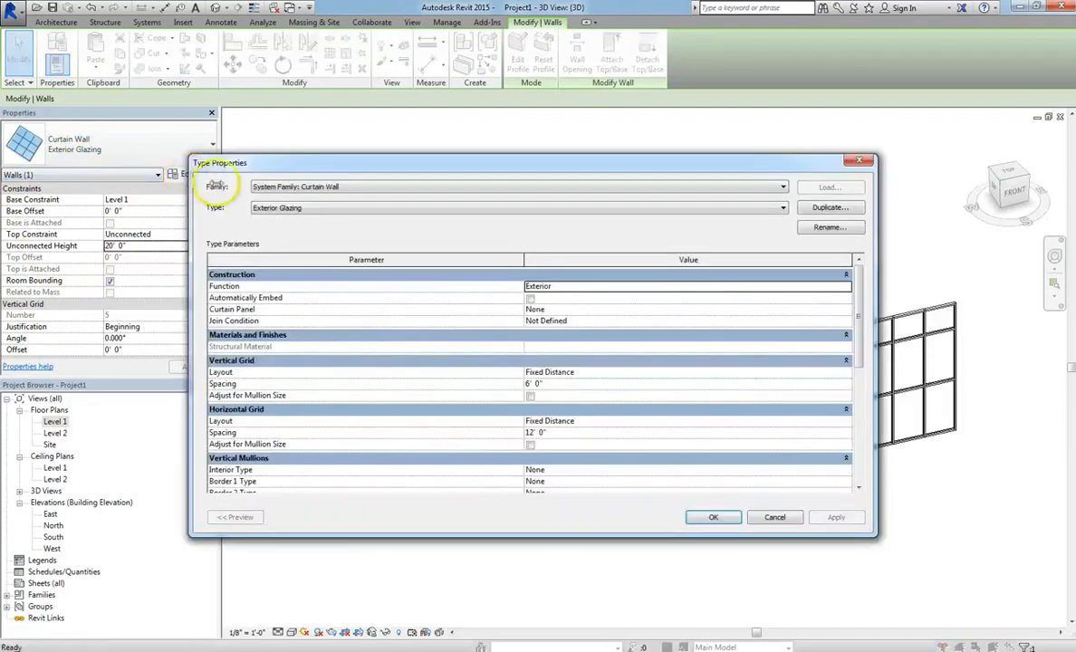
pyautogui.moveTo(319, 361)
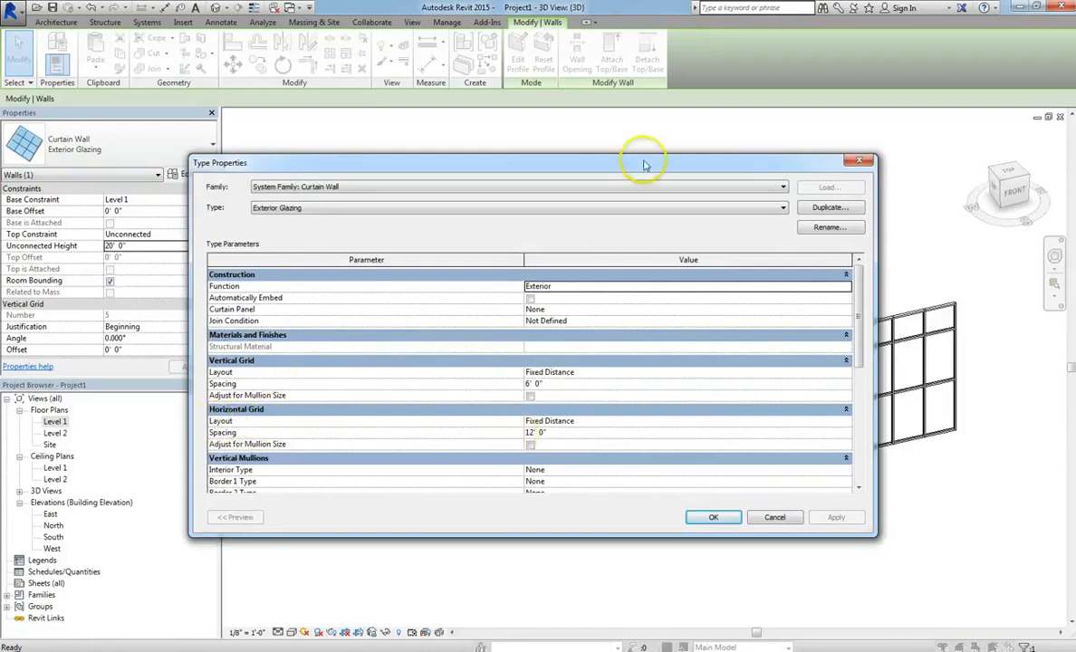
pyautogui.moveTo(643, 163); pyautogui.dragTo(354, 163)
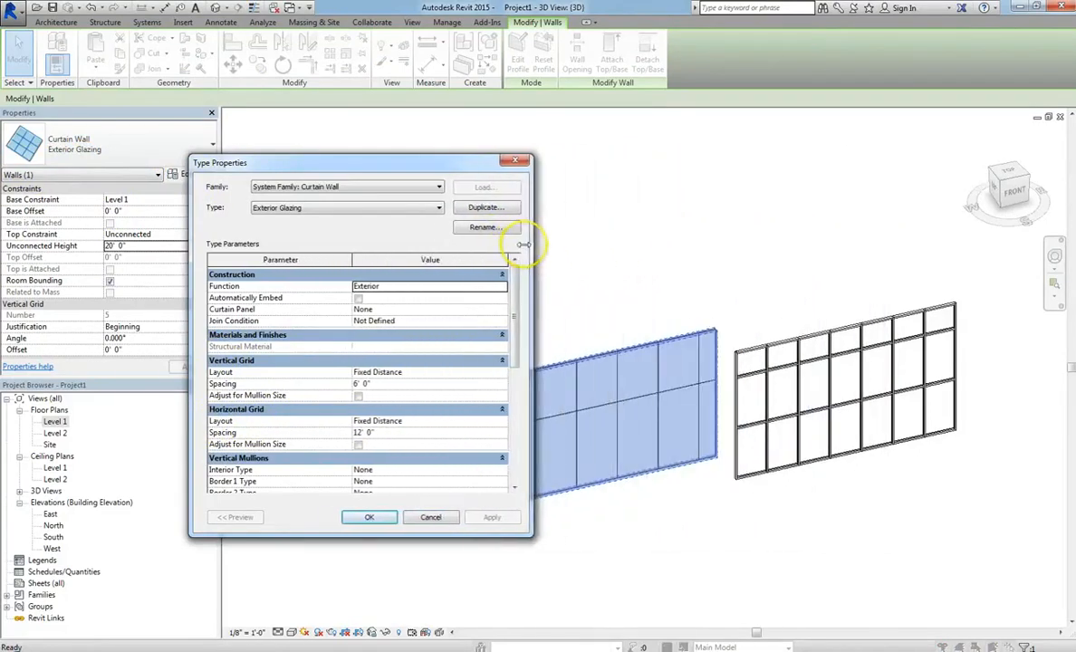
pyautogui.moveTo(359, 163); pyautogui.dragTo(257, 139)
pyautogui.write("10'")
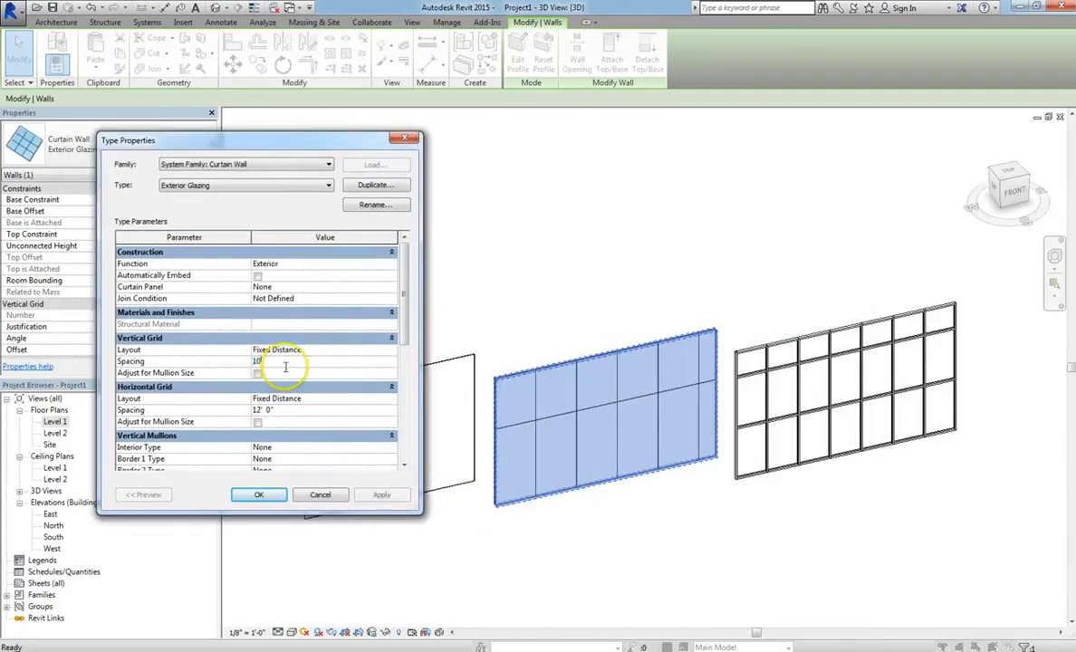
pyautogui.click(383, 495)
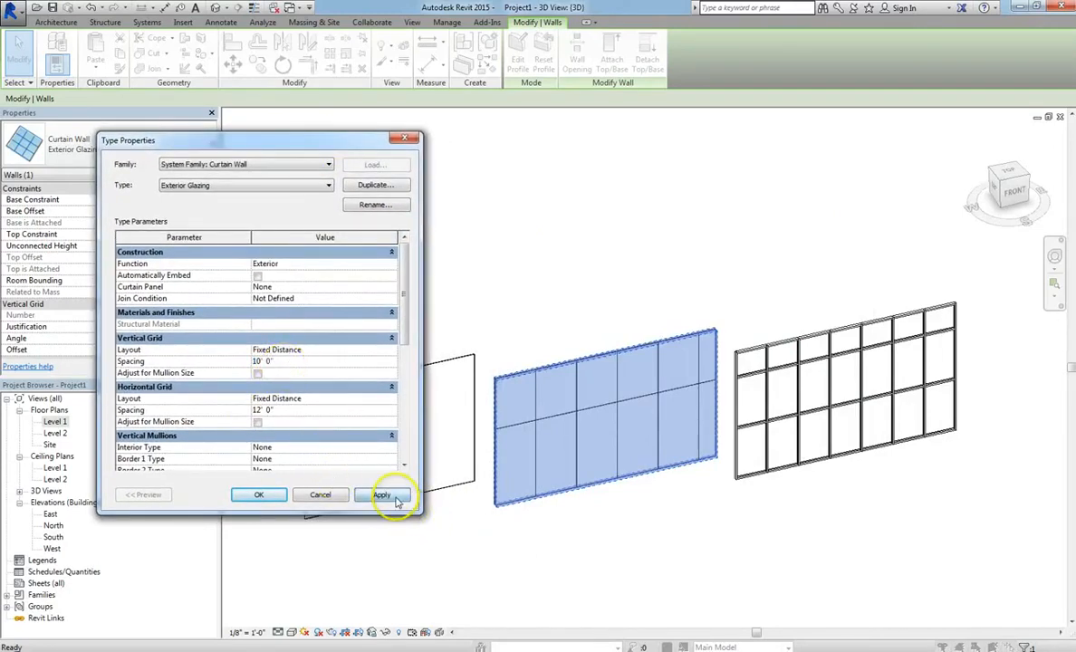
pyautogui.click(382, 495)
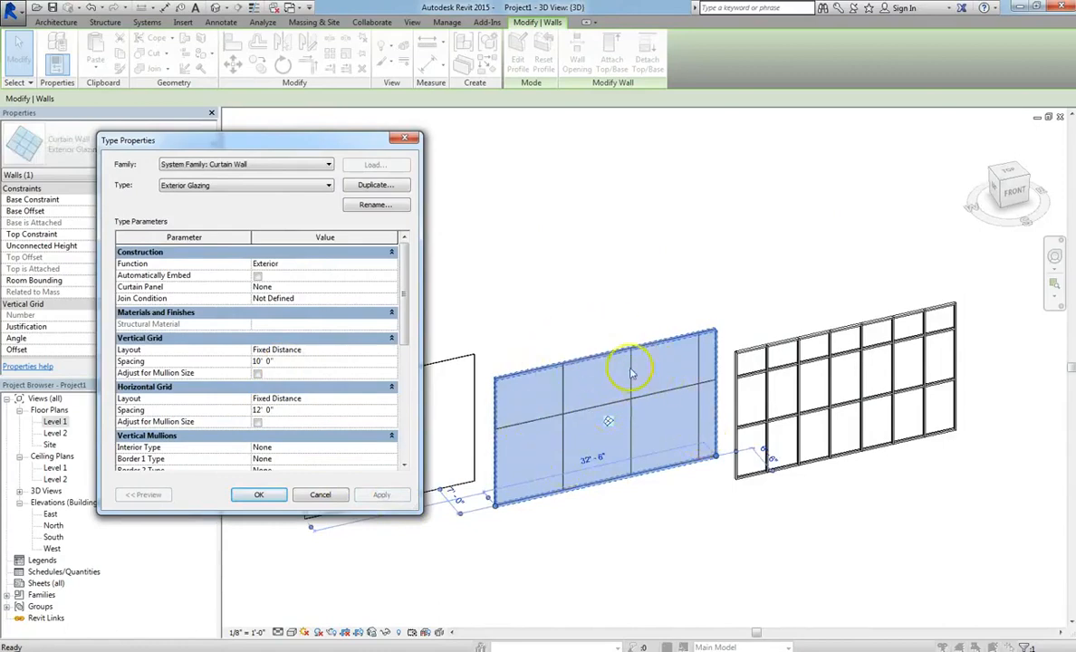
# Change the vertical grid spacing to 6' 0" and confirm it.
pyautogui.click(323, 410)
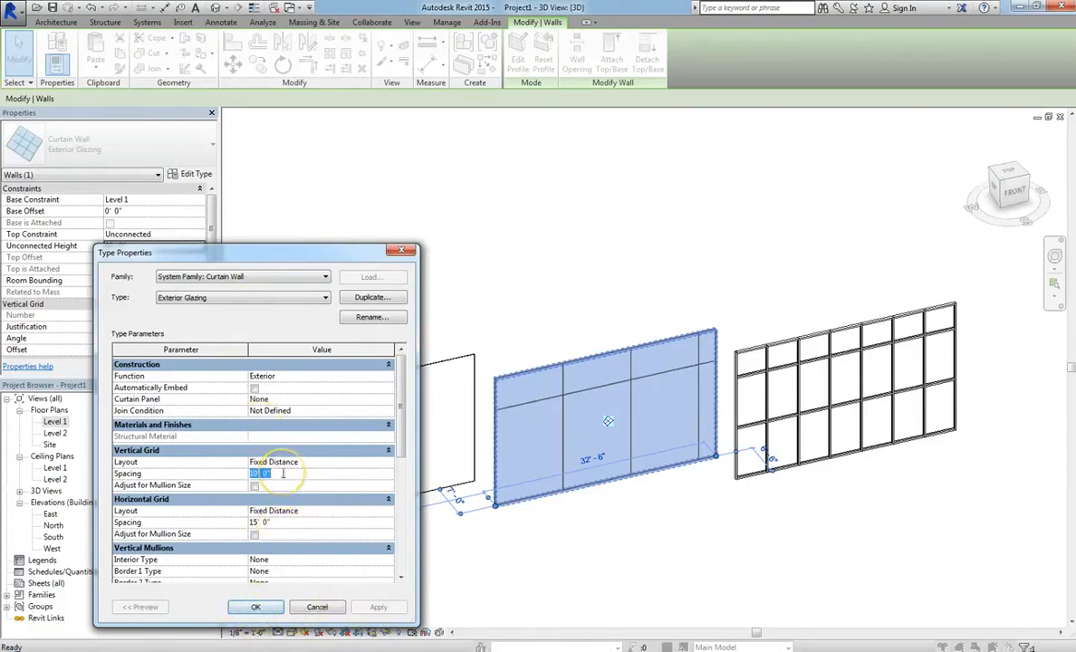
pyautogui.write('6\' 0"')
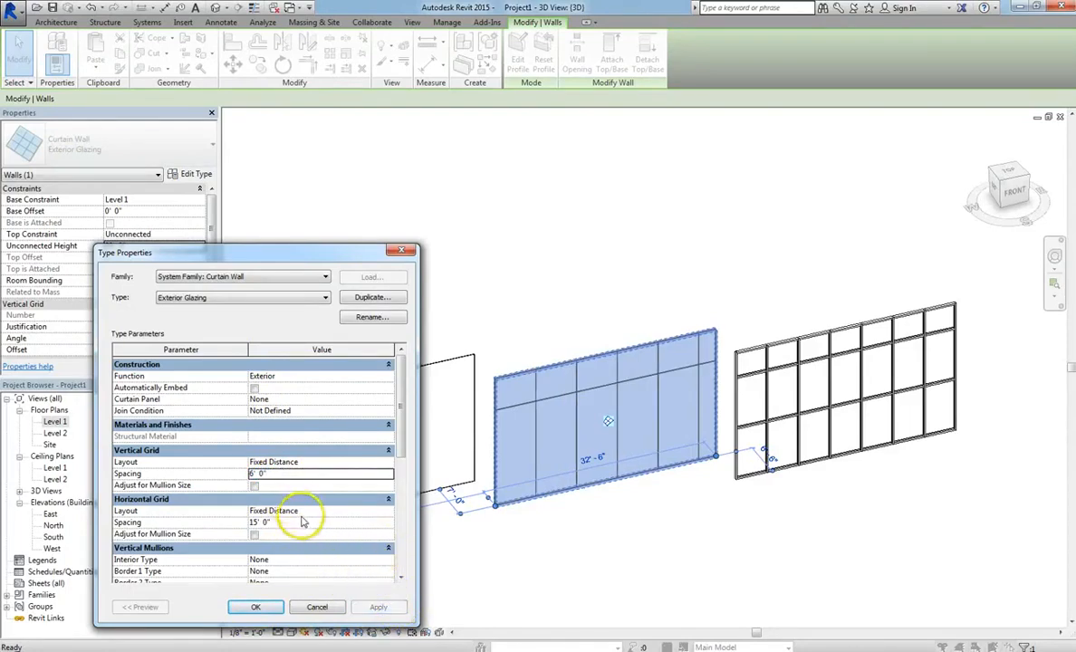
pyautogui.click(308, 522)
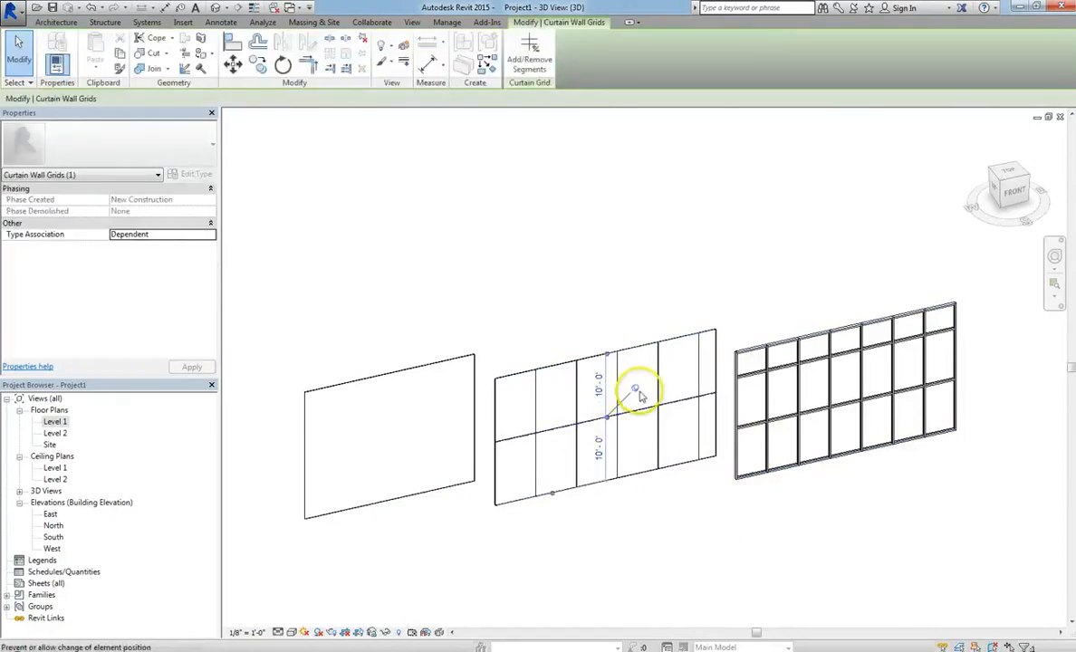
pyautogui.moveTo(633, 376)
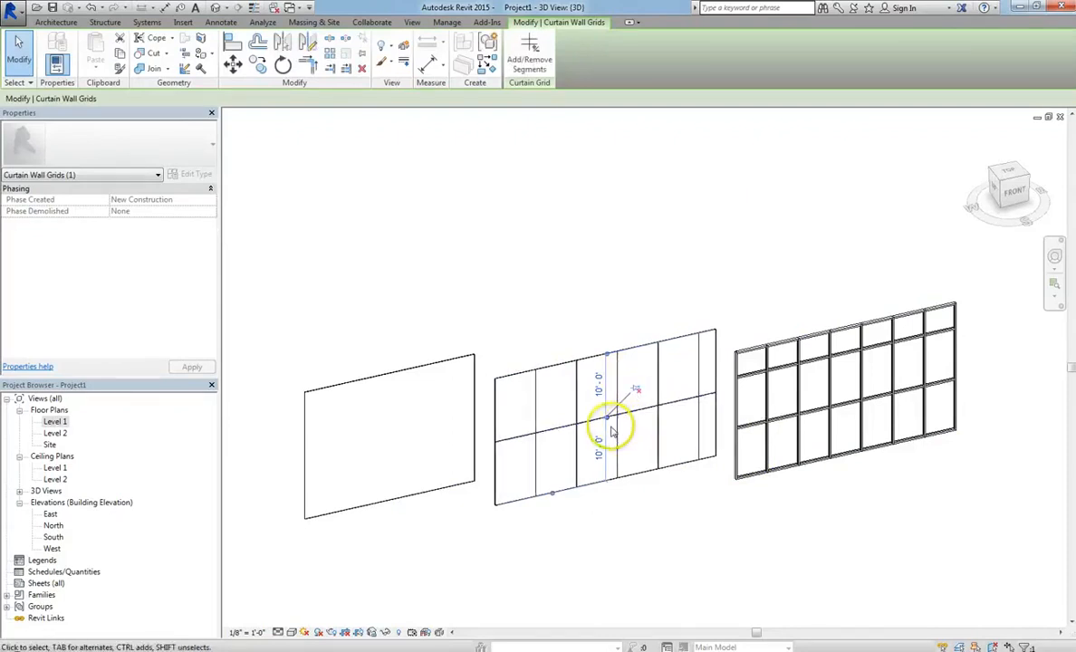
pyautogui.moveTo(637, 391)
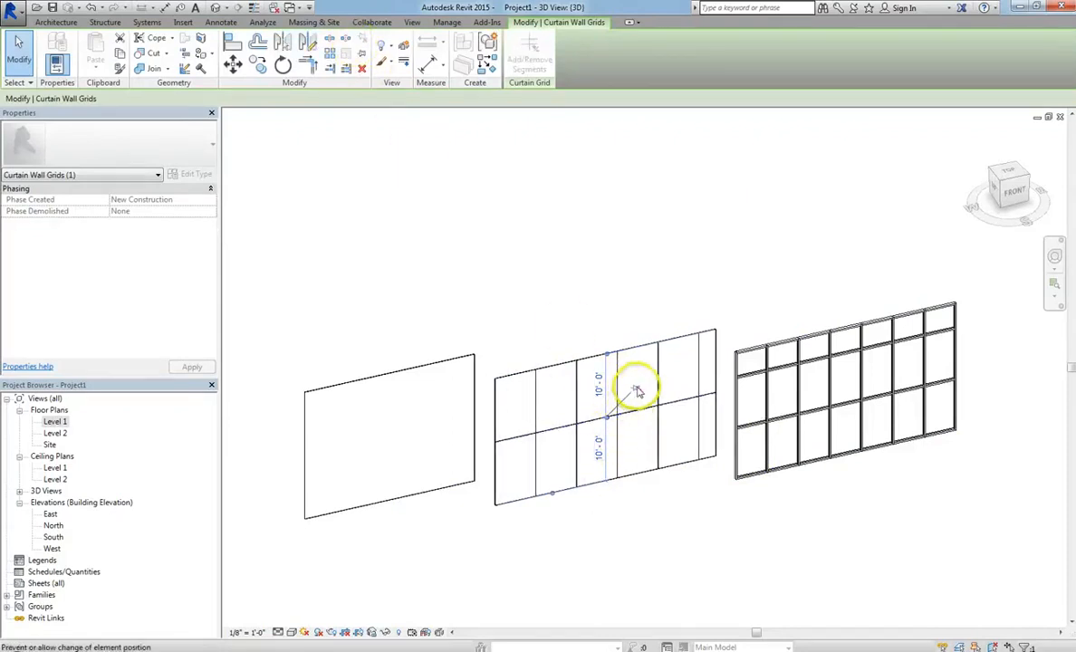
pyautogui.moveTo(636, 392)
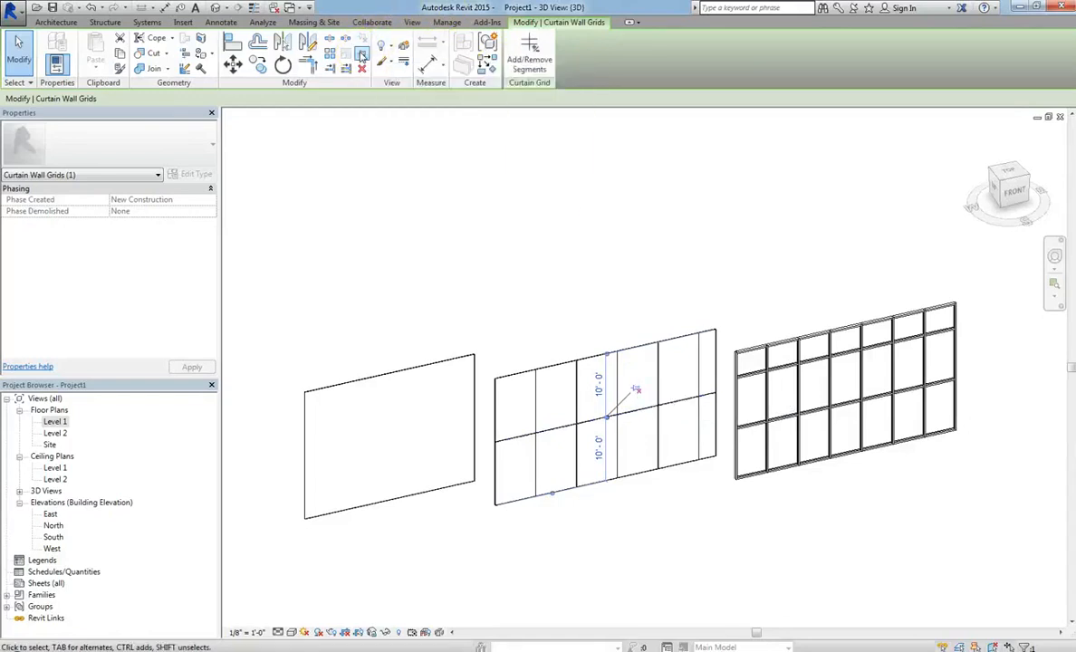
pyautogui.moveTo(362, 44)
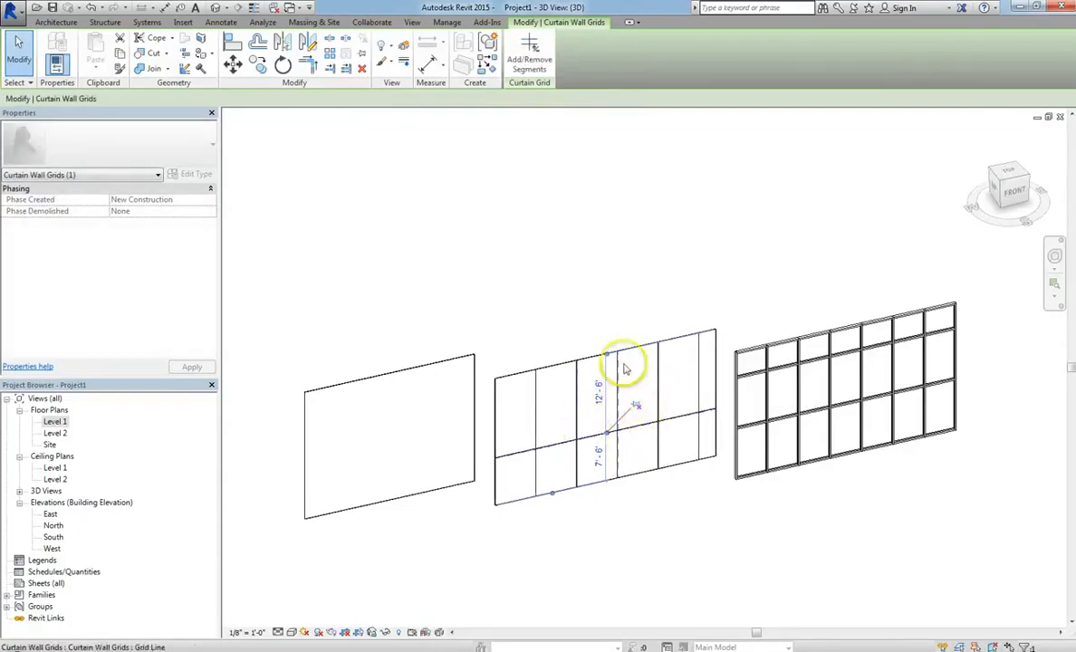
pyautogui.click(190, 174)
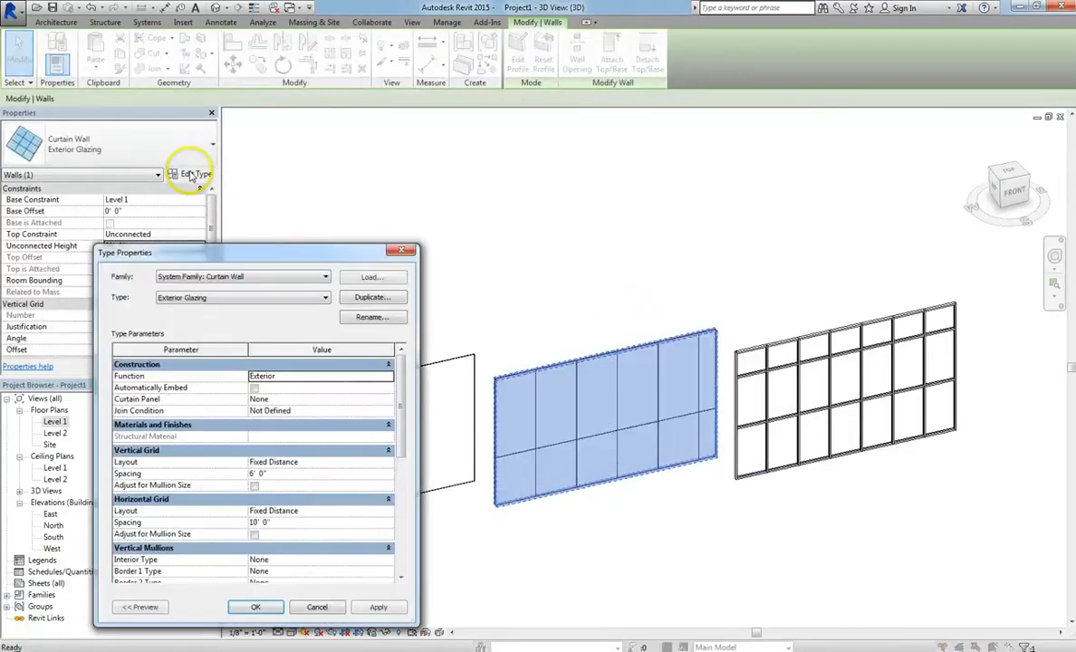
pyautogui.moveTo(117, 227)
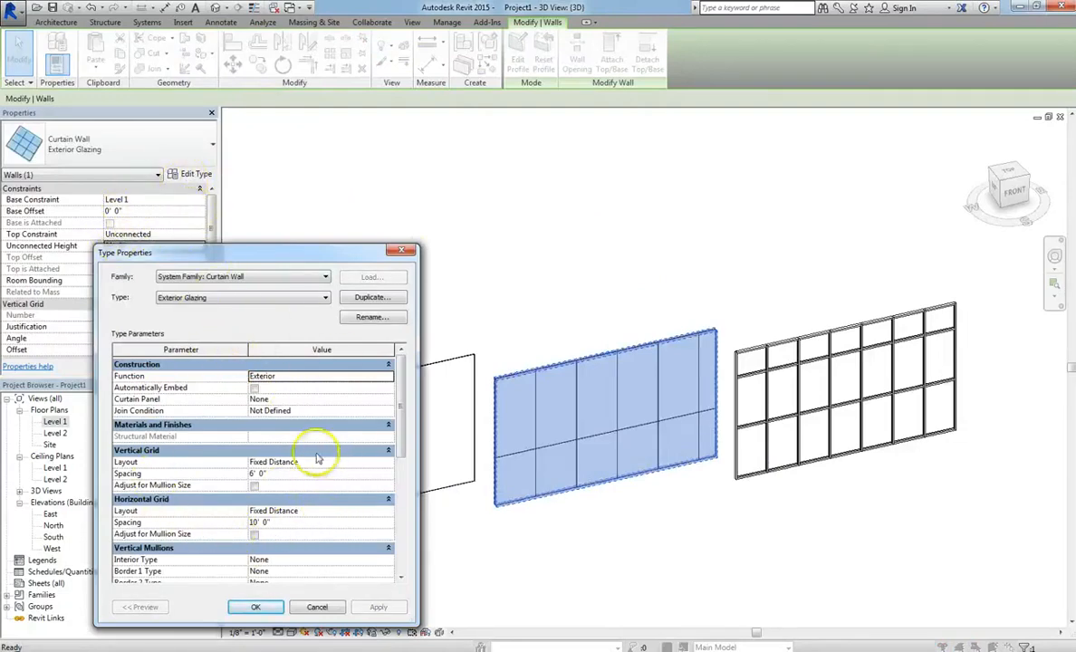
pyautogui.click(254, 607)
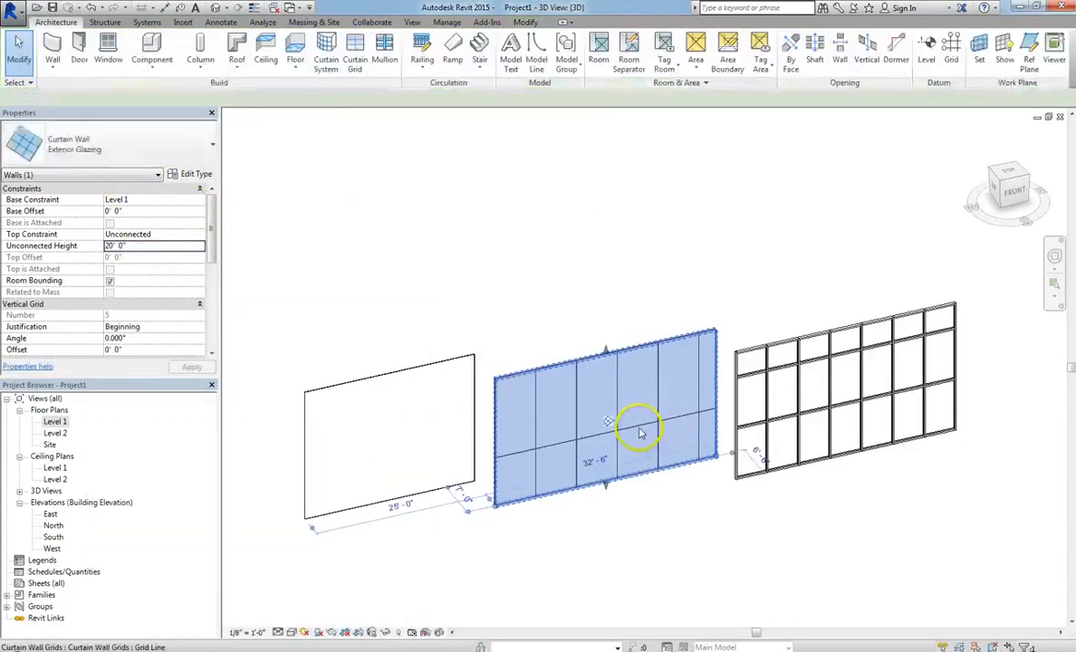
# Add a lower horizontal grid line on the middle wall and start removing its segments.
pyautogui.click(638, 399)
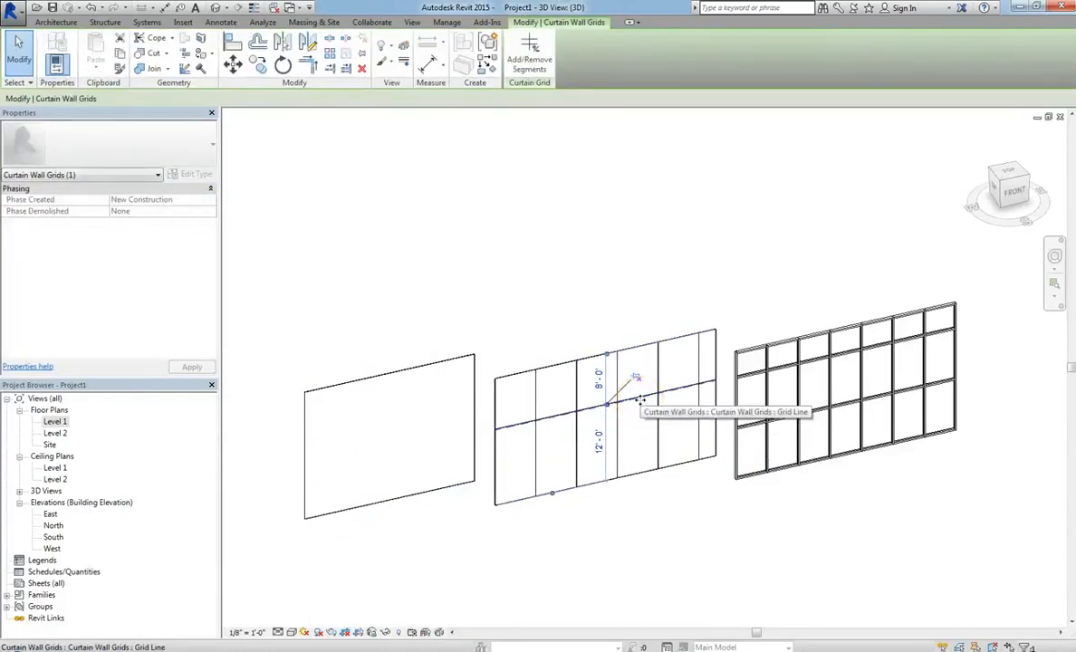
pyautogui.moveTo(677, 279)
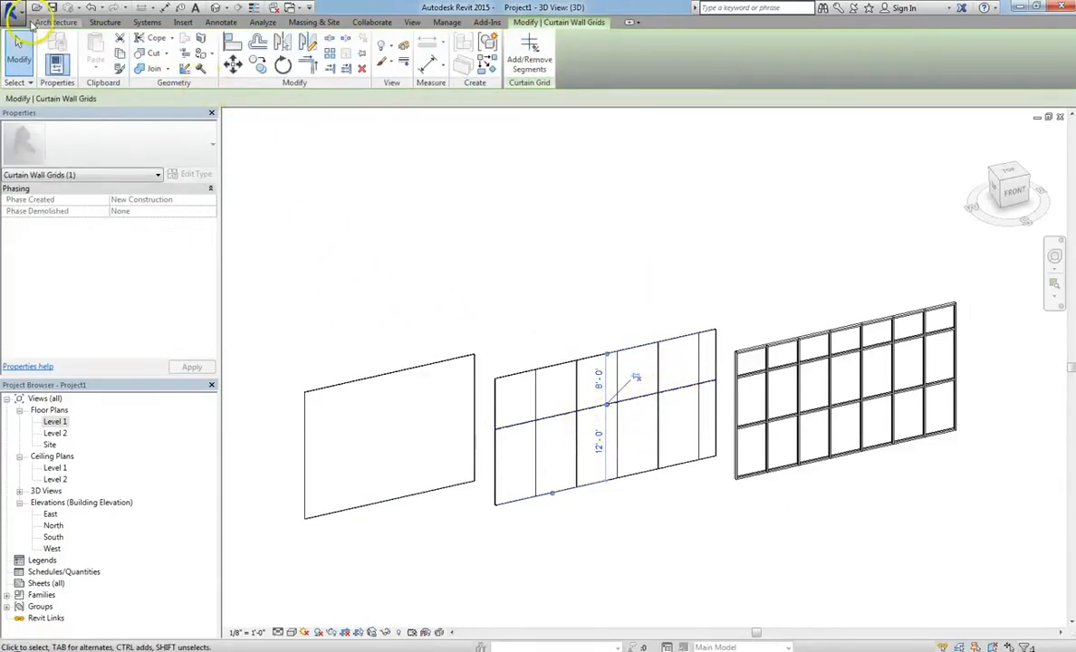
pyautogui.click(56, 22)
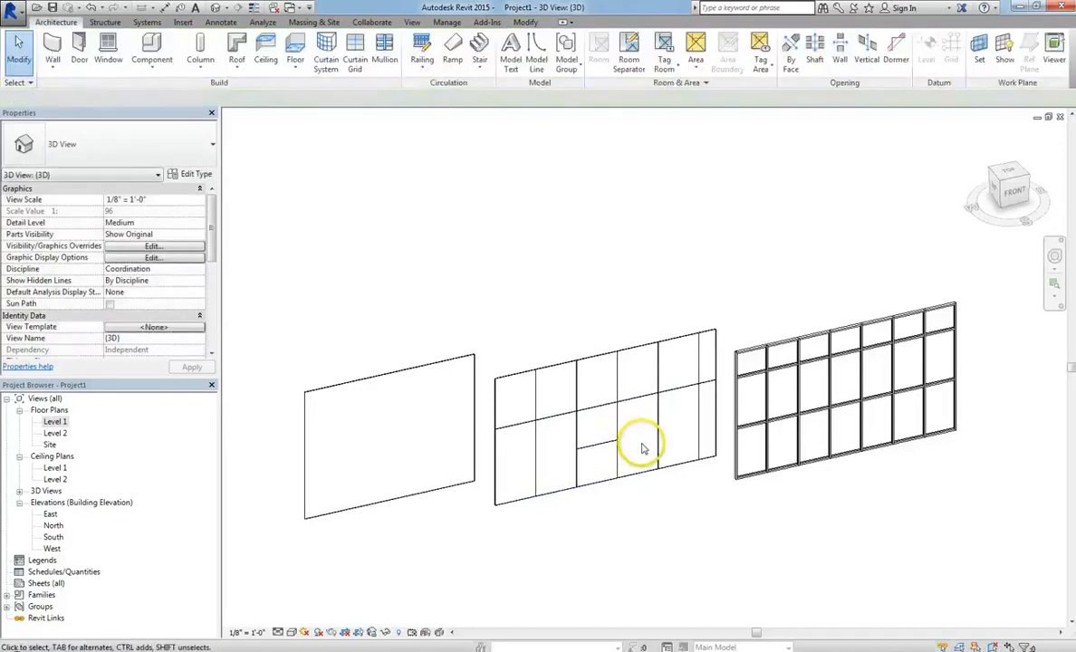
pyautogui.click(641, 444)
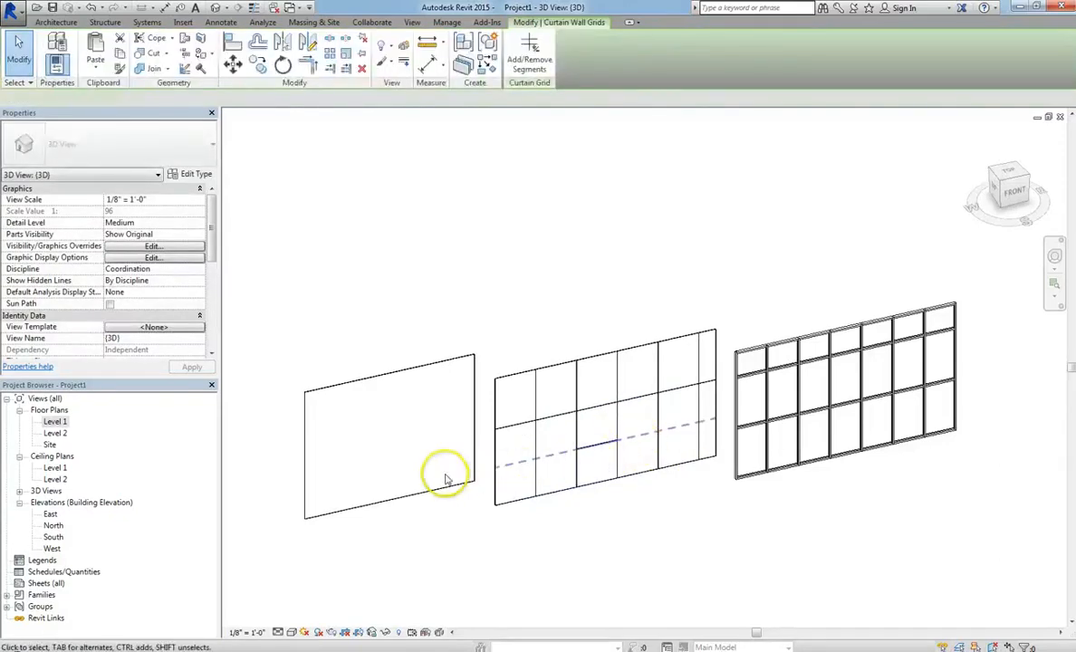
pyautogui.click(517, 471)
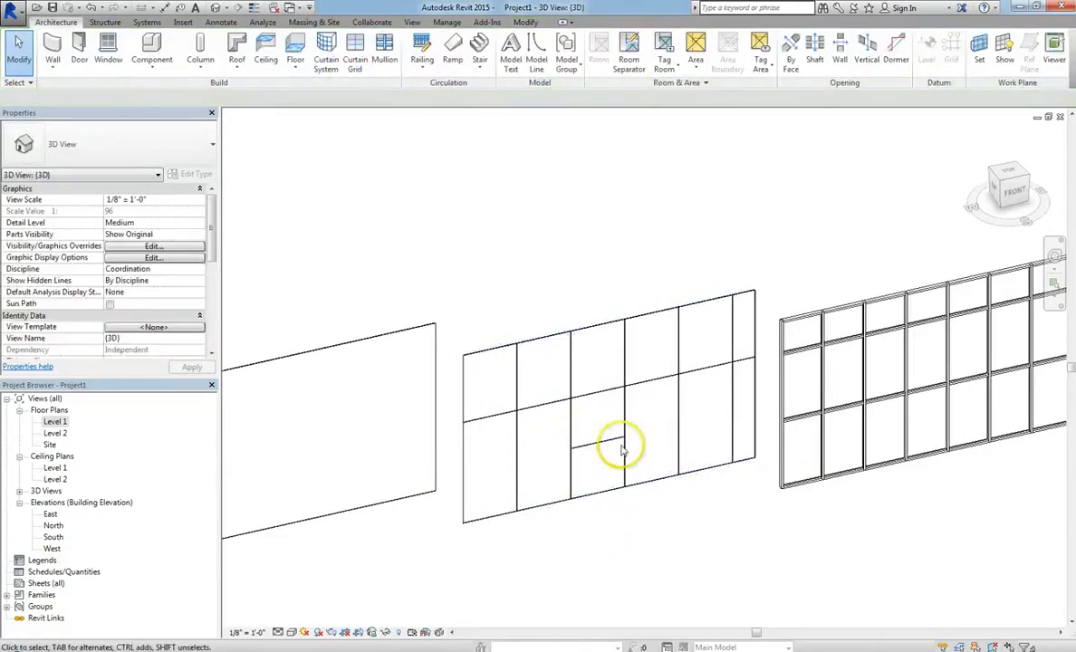
pyautogui.click(623, 444)
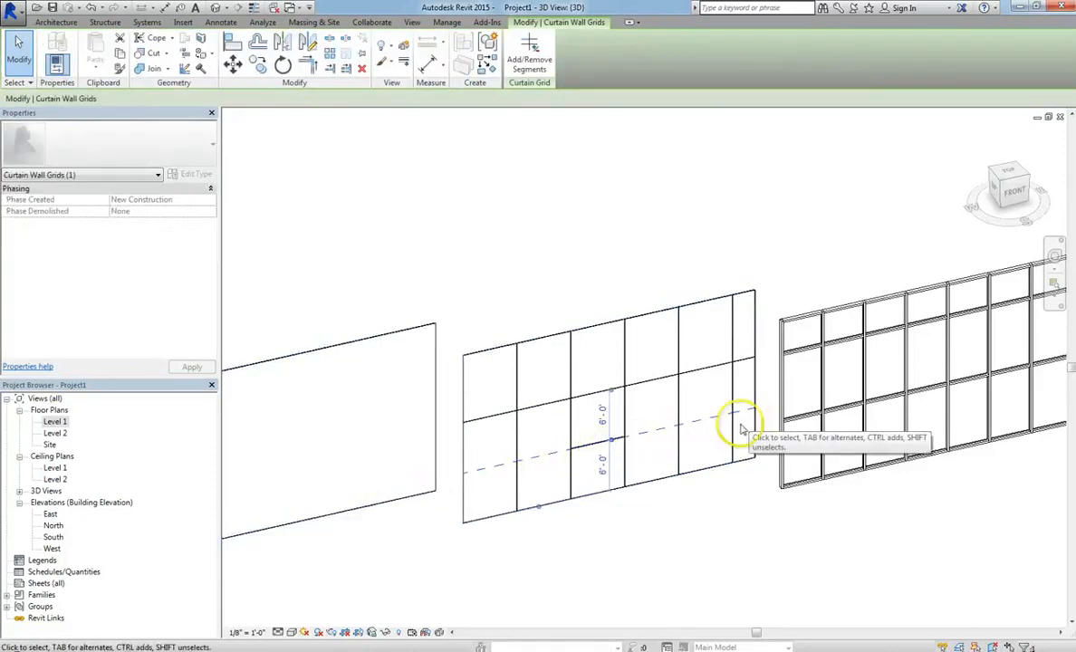
pyautogui.moveTo(656, 424)
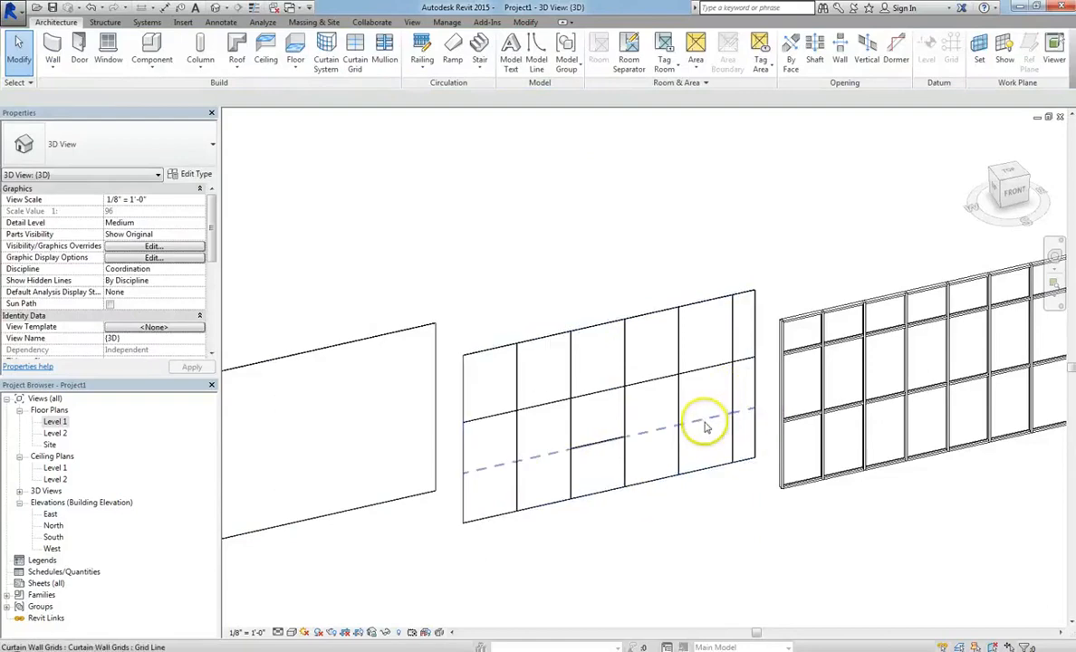
pyautogui.moveTo(714, 426)
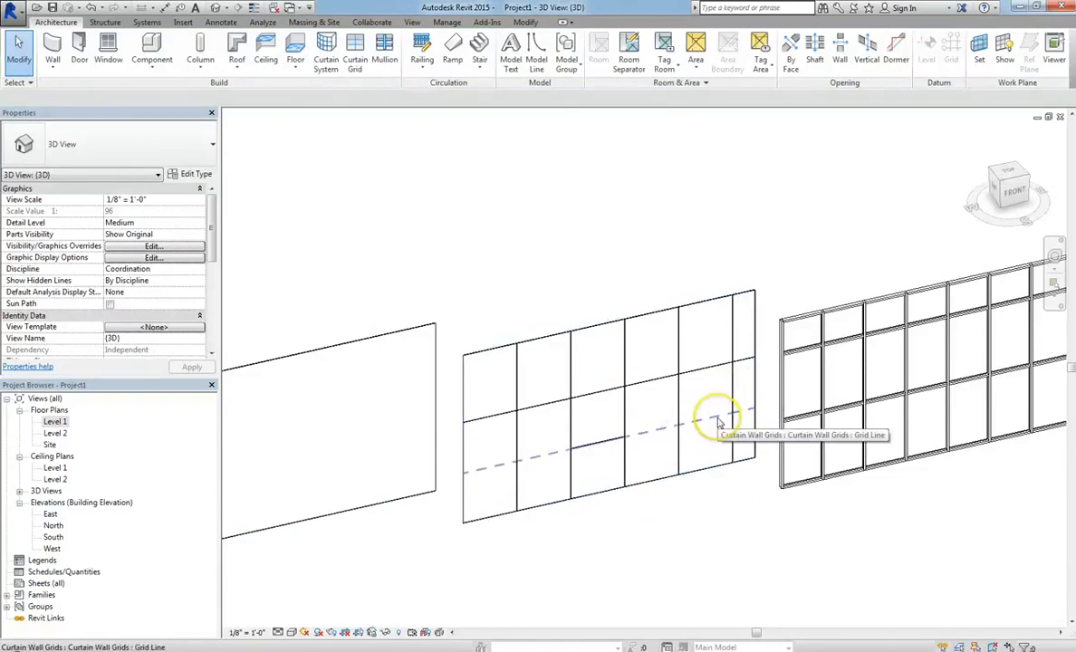
# Remove lower grid line segments so only one bay keeps the smaller panel.
pyautogui.click(718, 421)
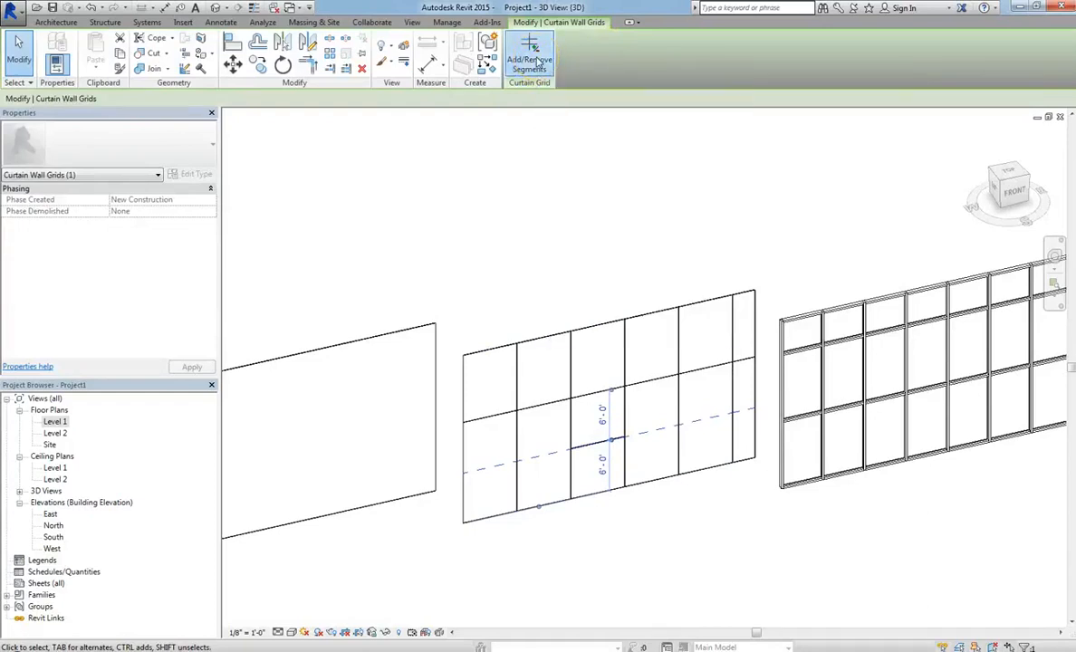
pyautogui.click(529, 58)
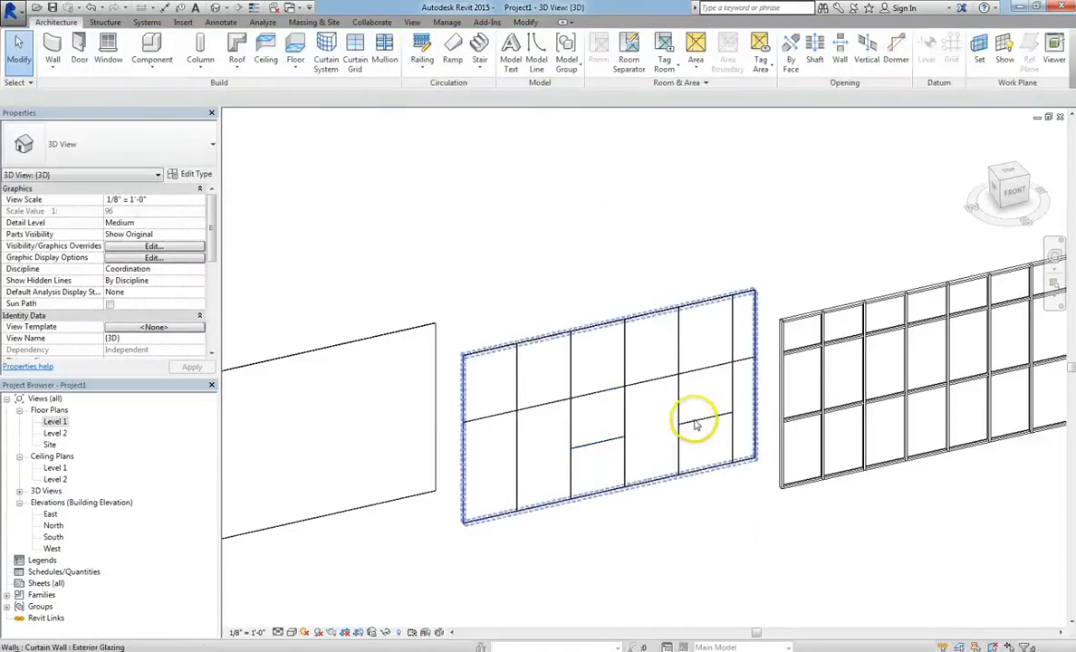
pyautogui.click(692, 420)
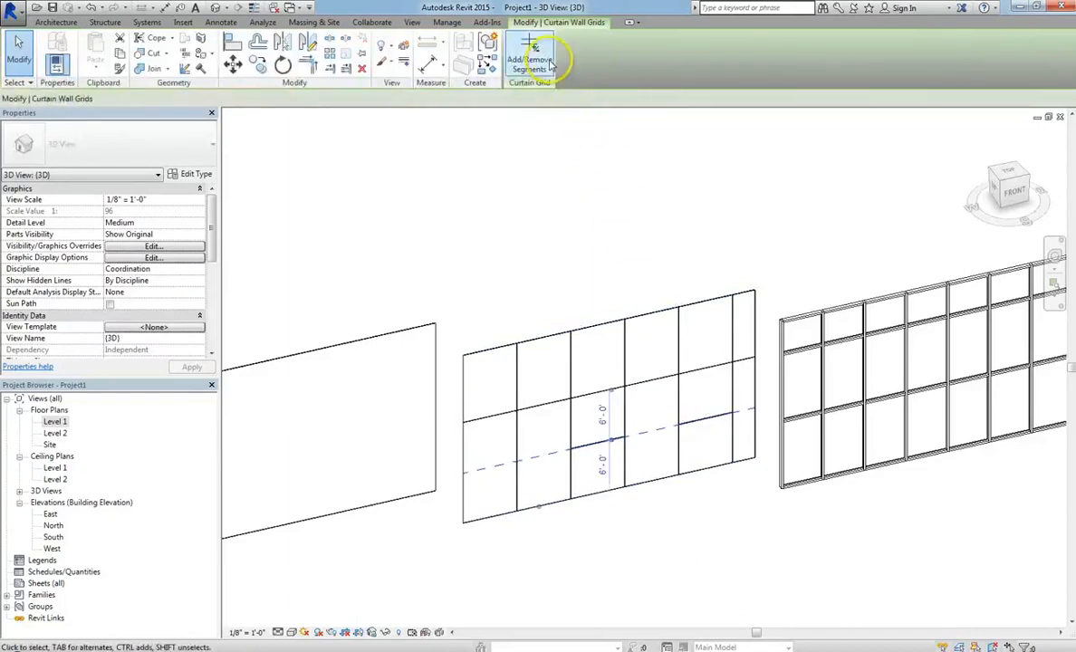
pyautogui.click(529, 64)
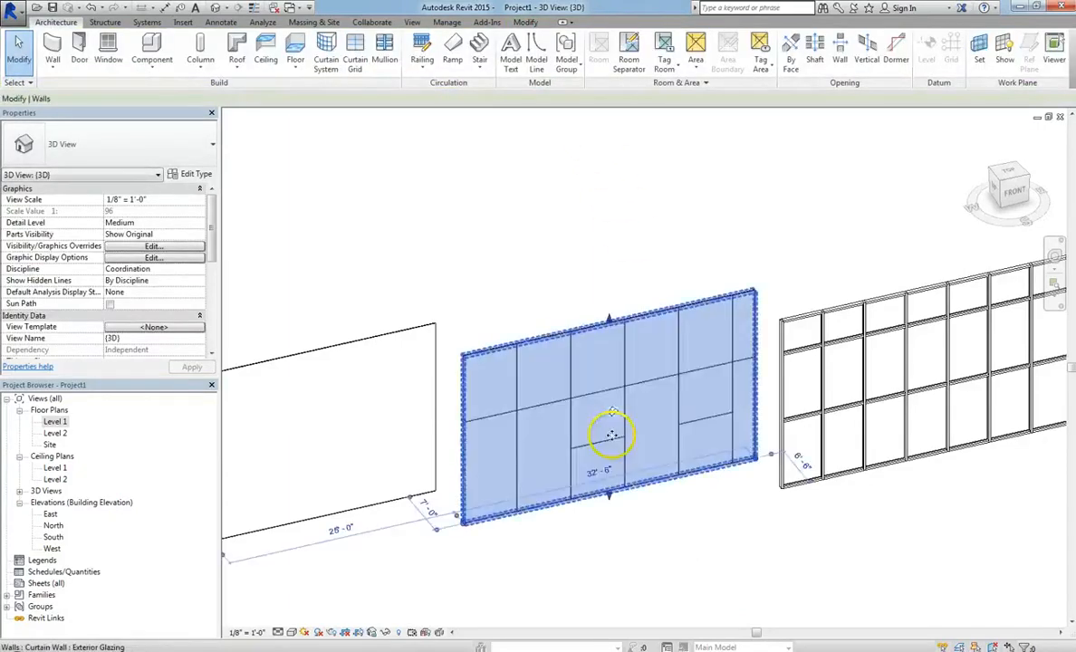
pyautogui.click(609, 440)
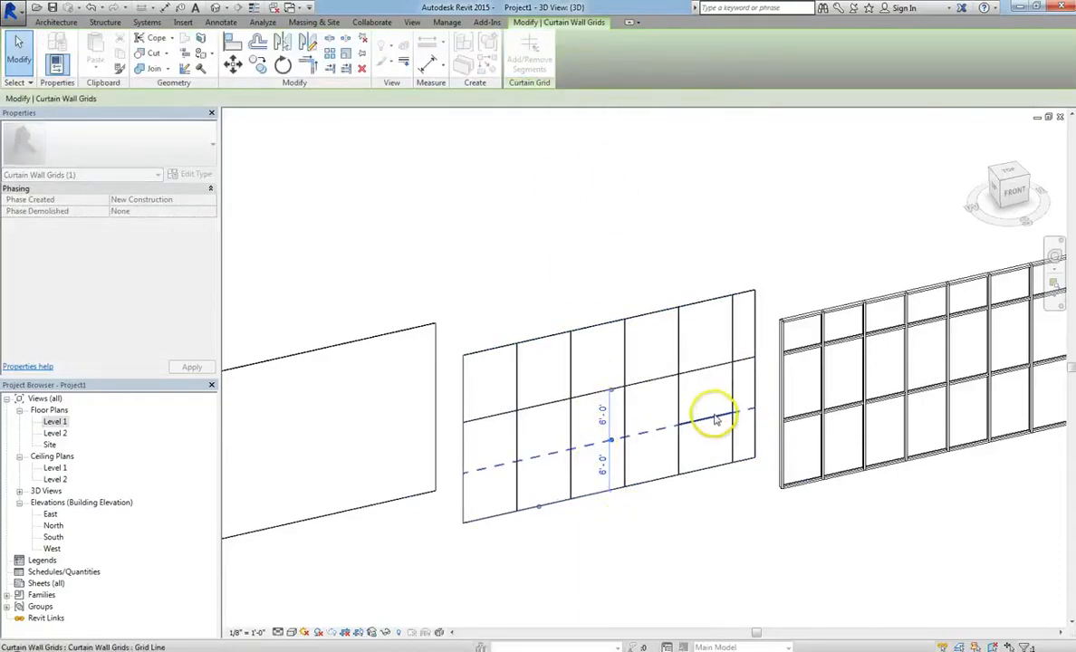
pyautogui.click(715, 463)
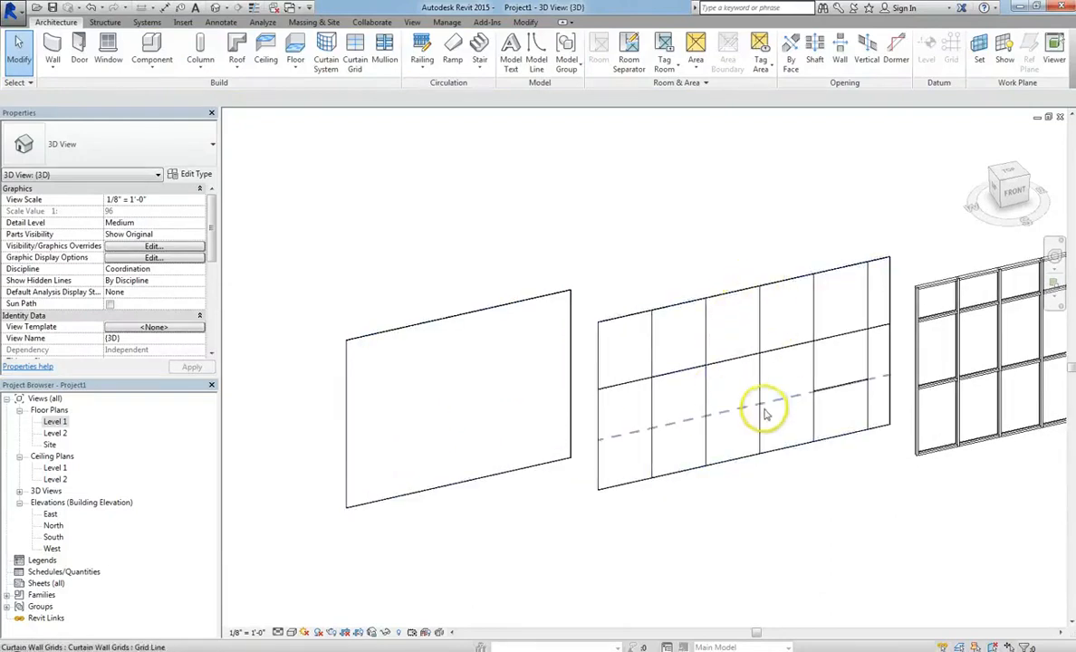
pyautogui.moveTo(823, 406)
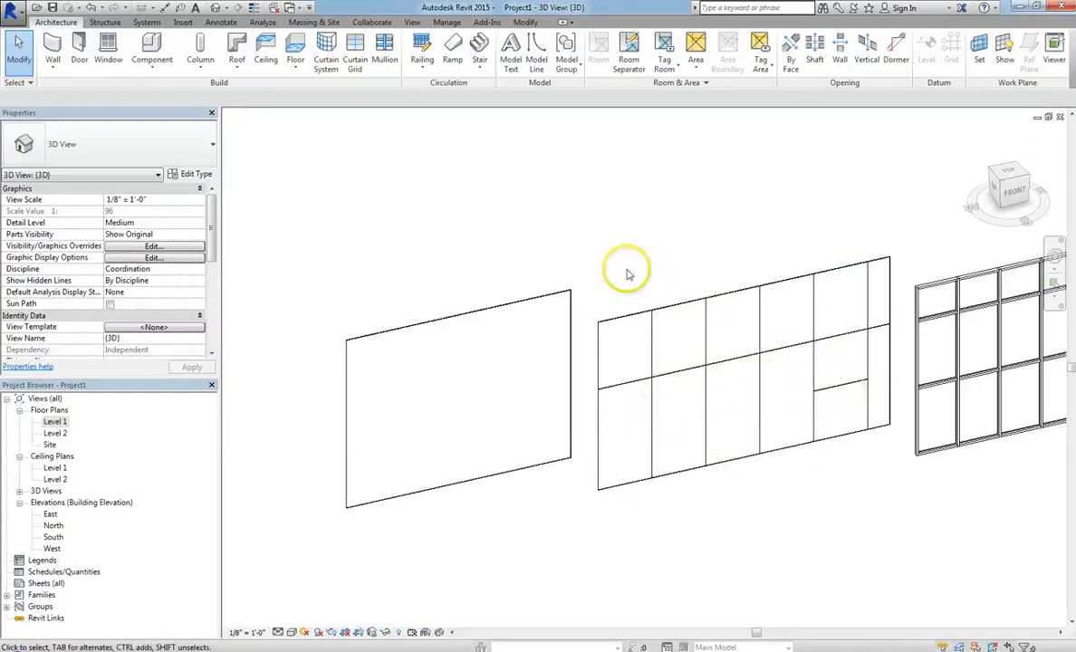
pyautogui.moveTo(78, 44)
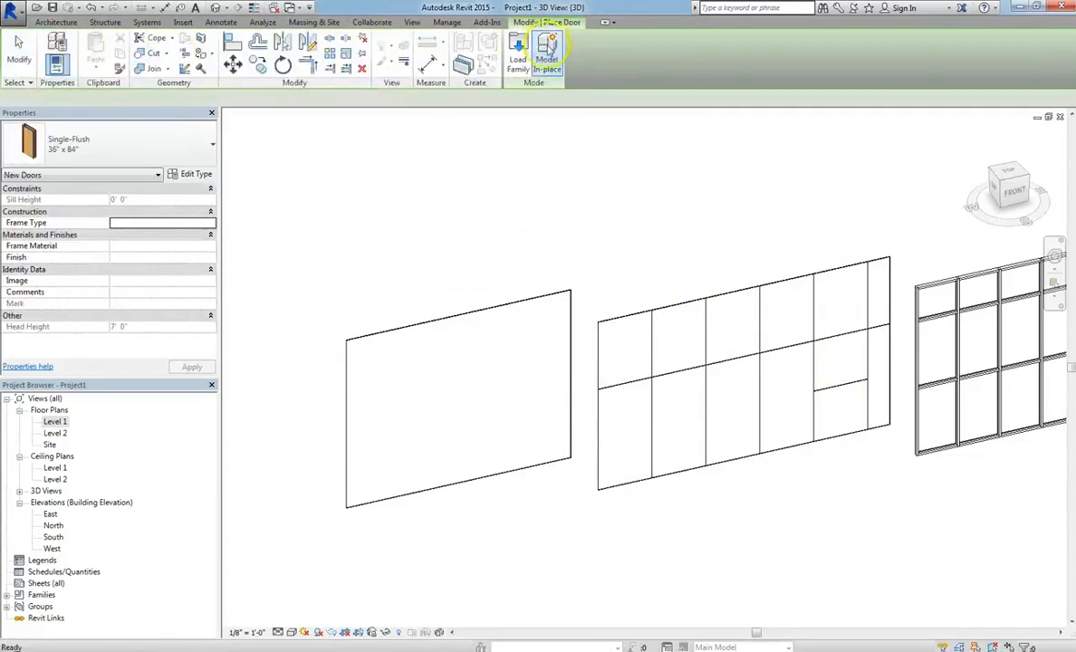
# Load the Curtain Wall Dbl Glass door family from the Doors library folder.
pyautogui.click(518, 54)
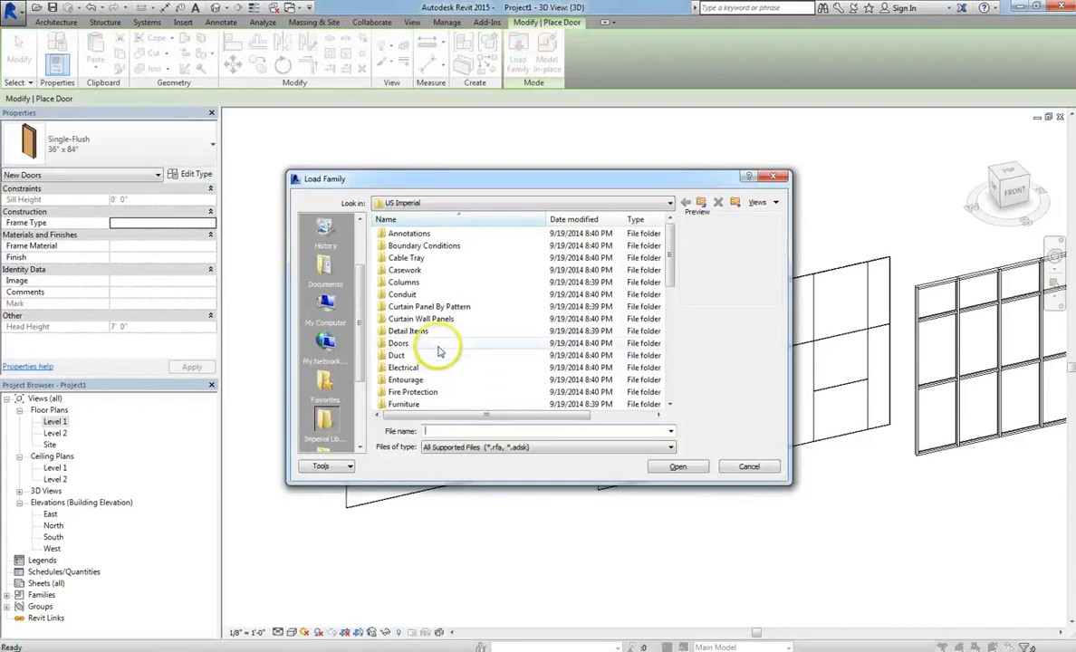
pyautogui.doubleClick(399, 342)
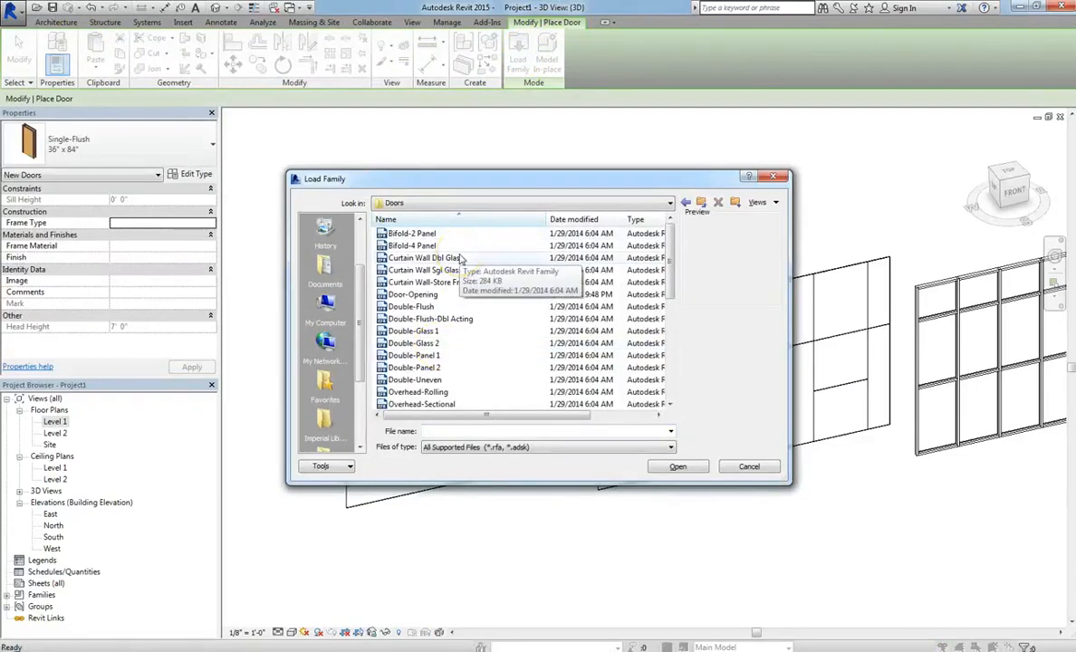
pyautogui.click(424, 258)
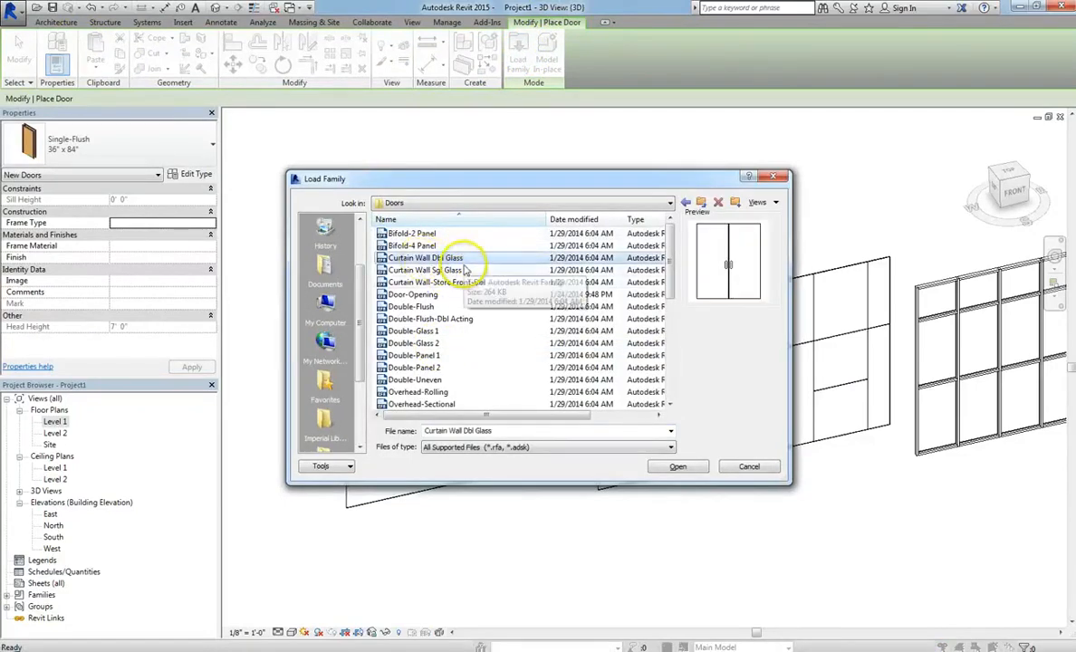
pyautogui.click(446, 283)
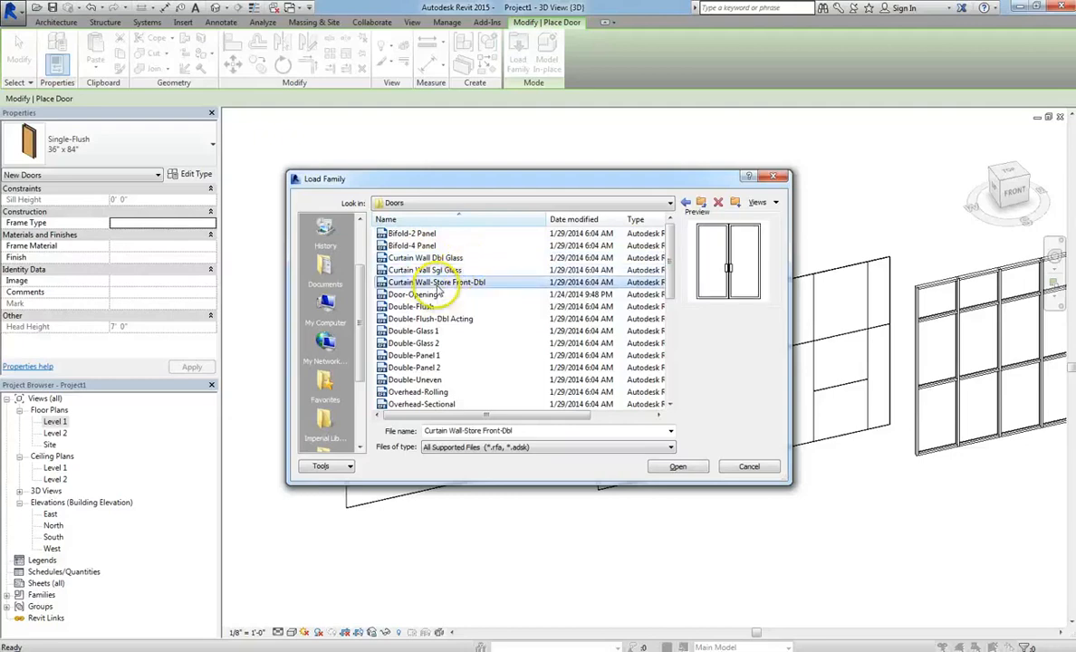
pyautogui.moveTo(438, 287)
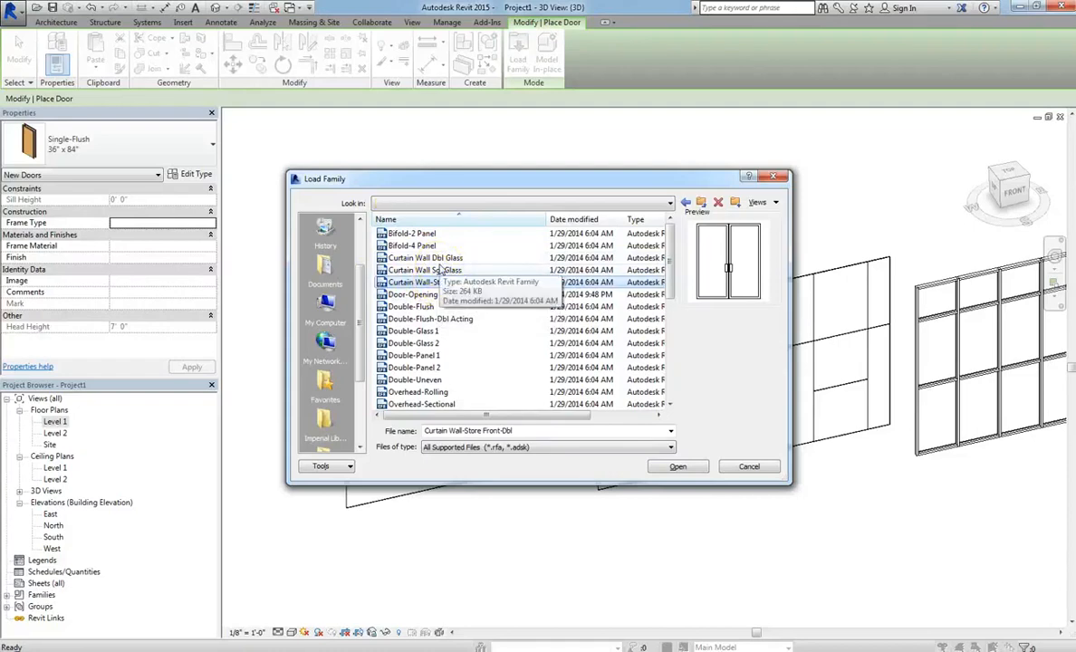
pyautogui.click(426, 257)
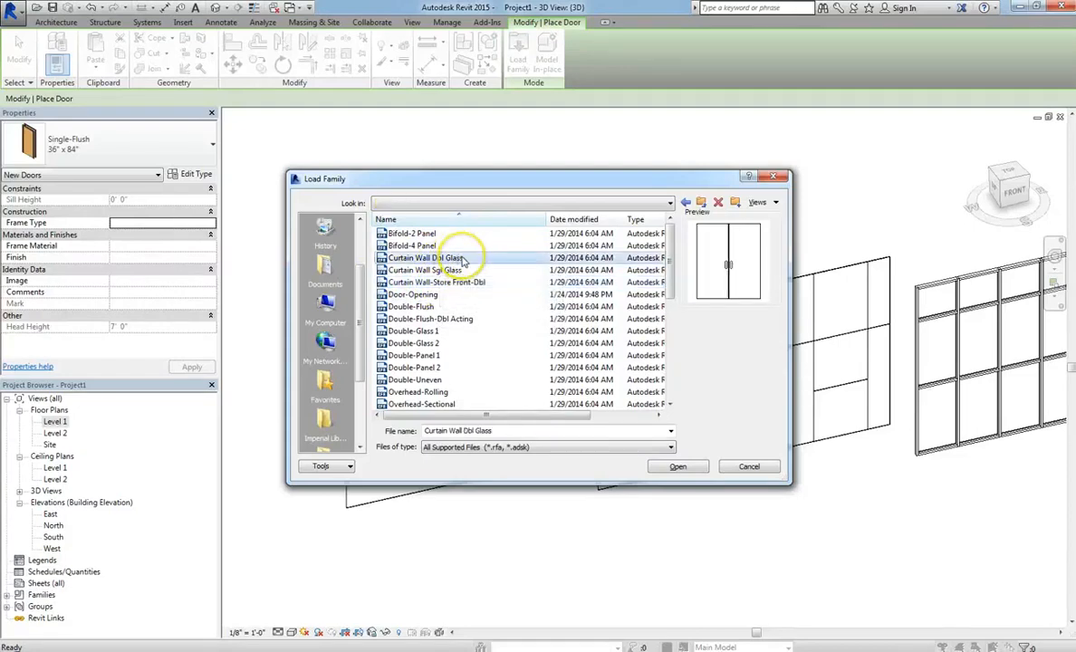
pyautogui.click(678, 466)
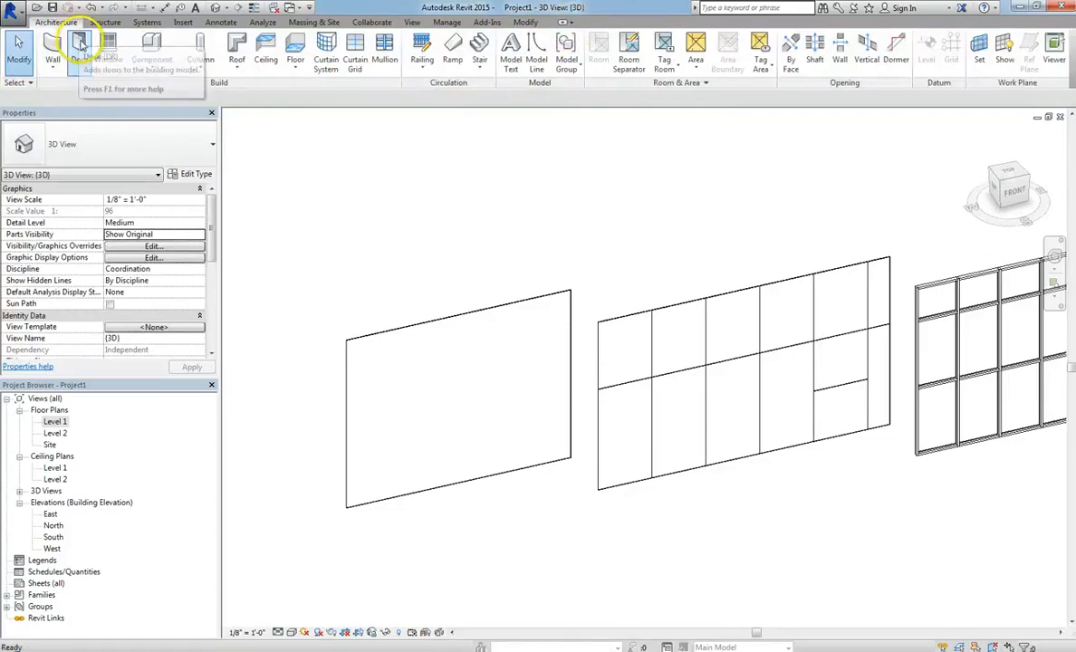
pyautogui.click(79, 45)
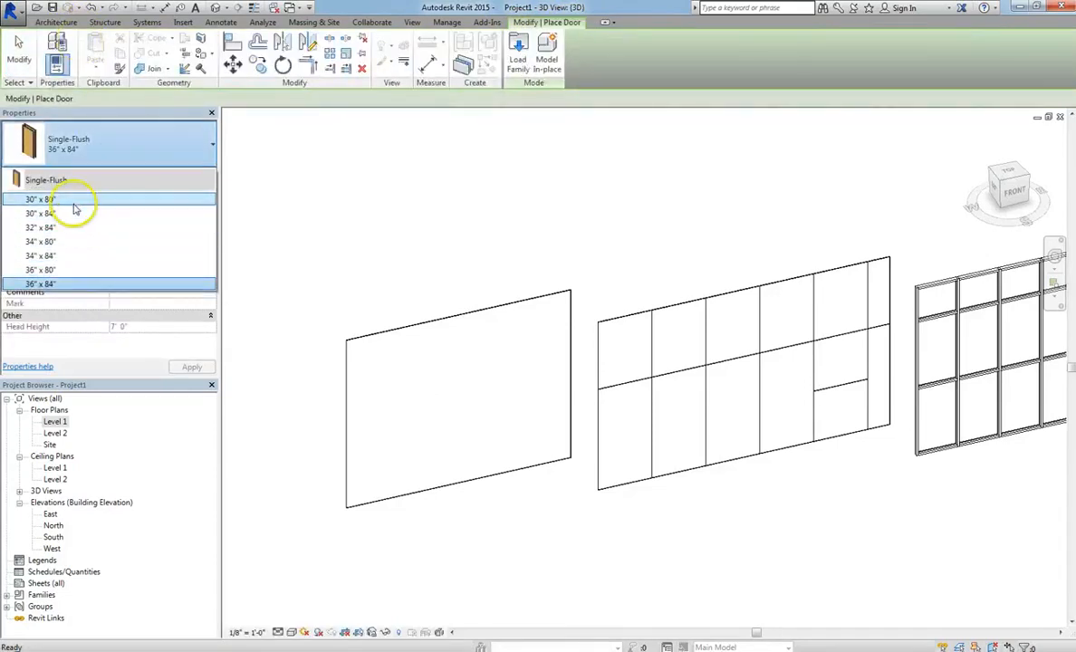
pyautogui.moveTo(177, 255)
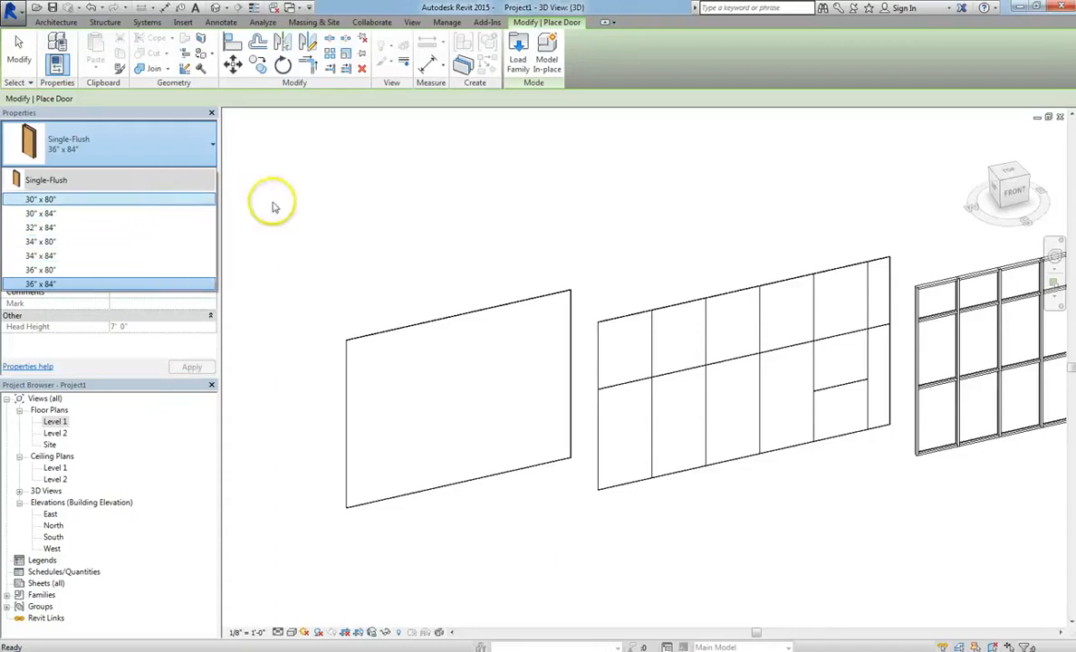
pyautogui.click(40, 283)
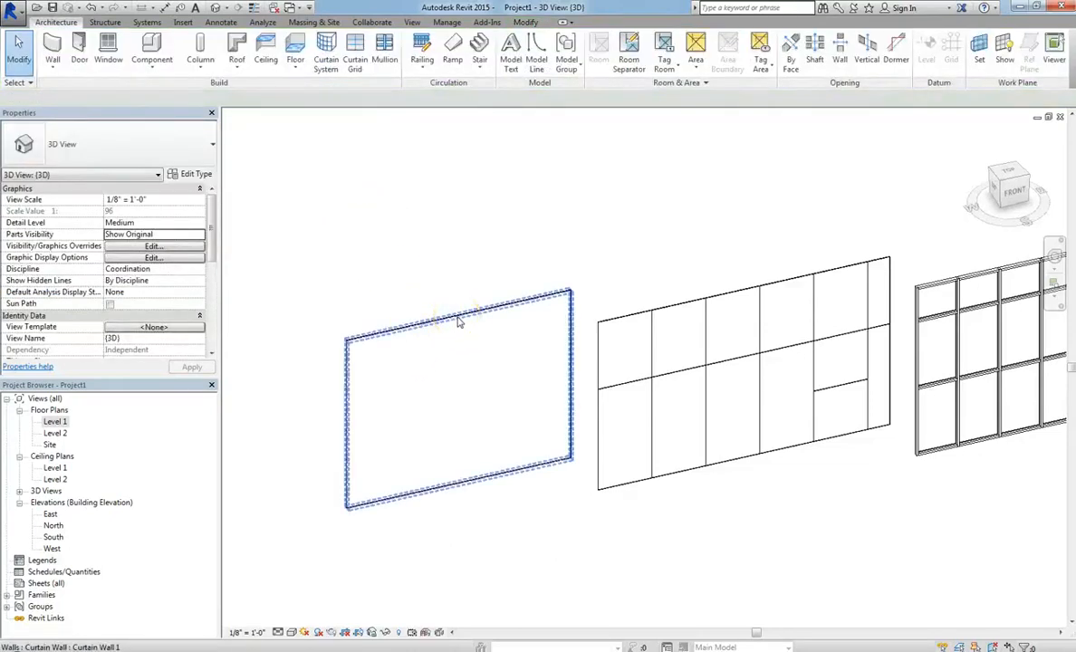
pyautogui.moveTo(459, 323)
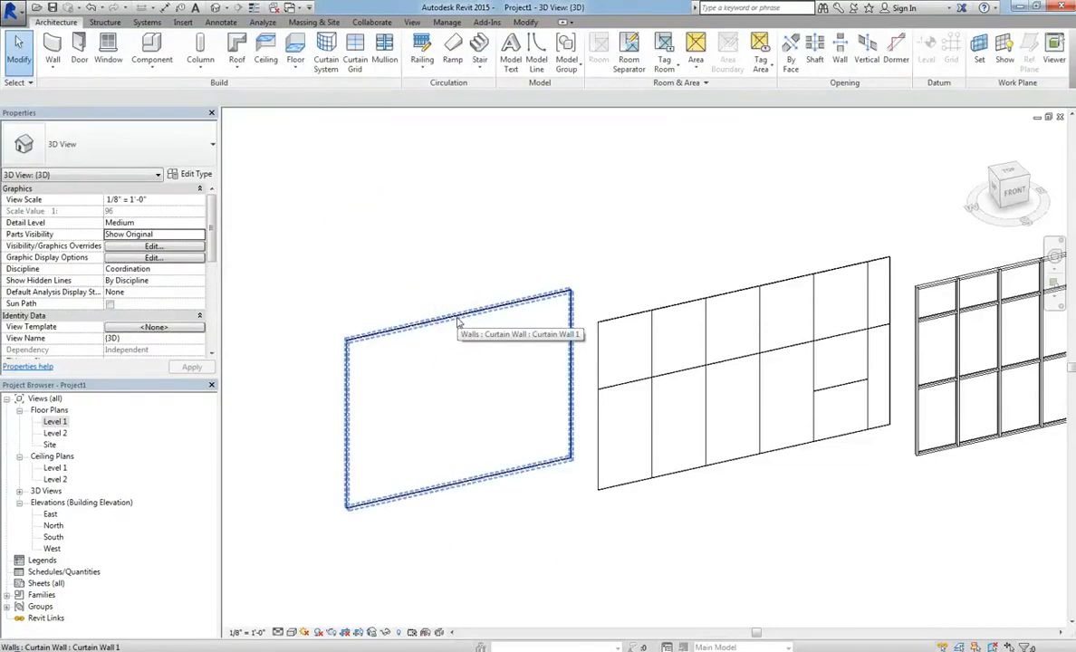
# Place a curtain grid line on the plain left wall and set its edge distance.
pyautogui.click(354, 46)
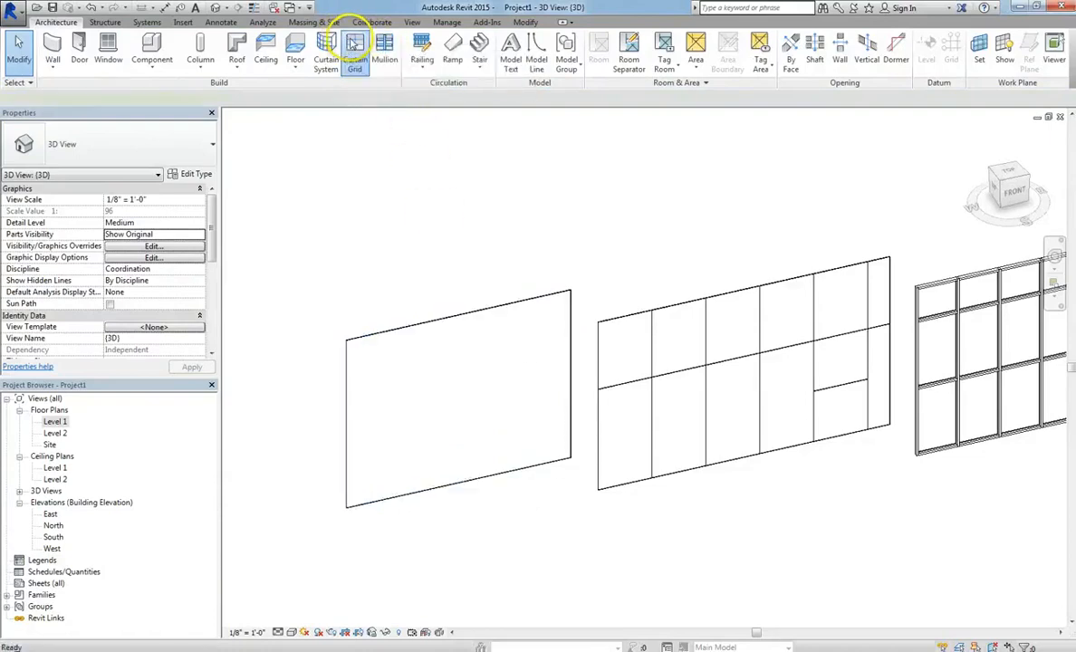
pyautogui.click(353, 45)
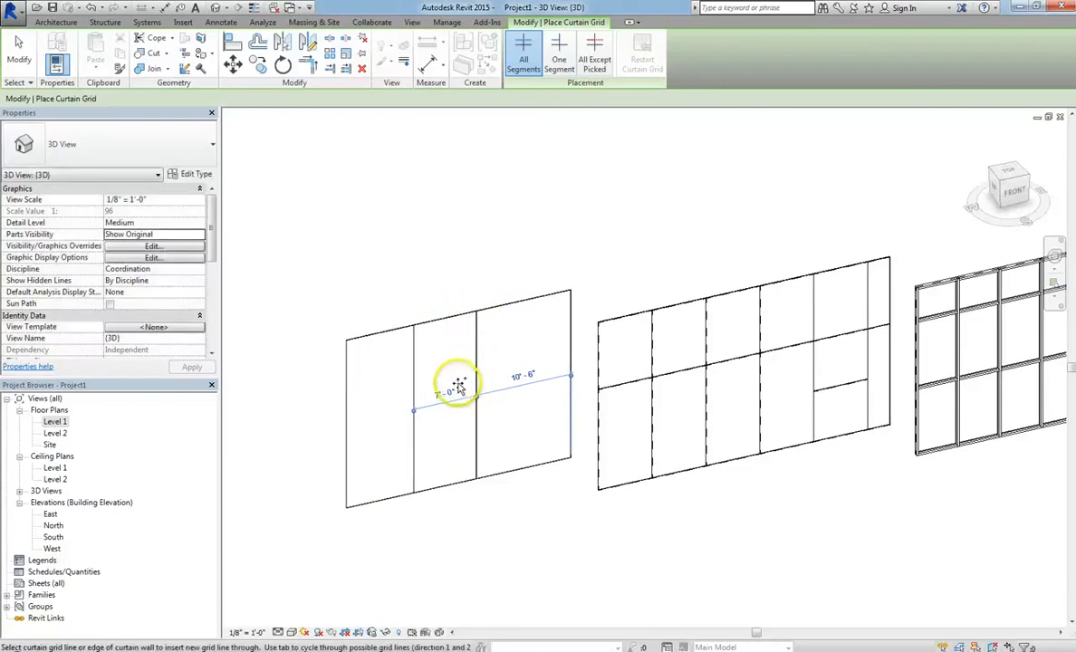
pyautogui.click(449, 395)
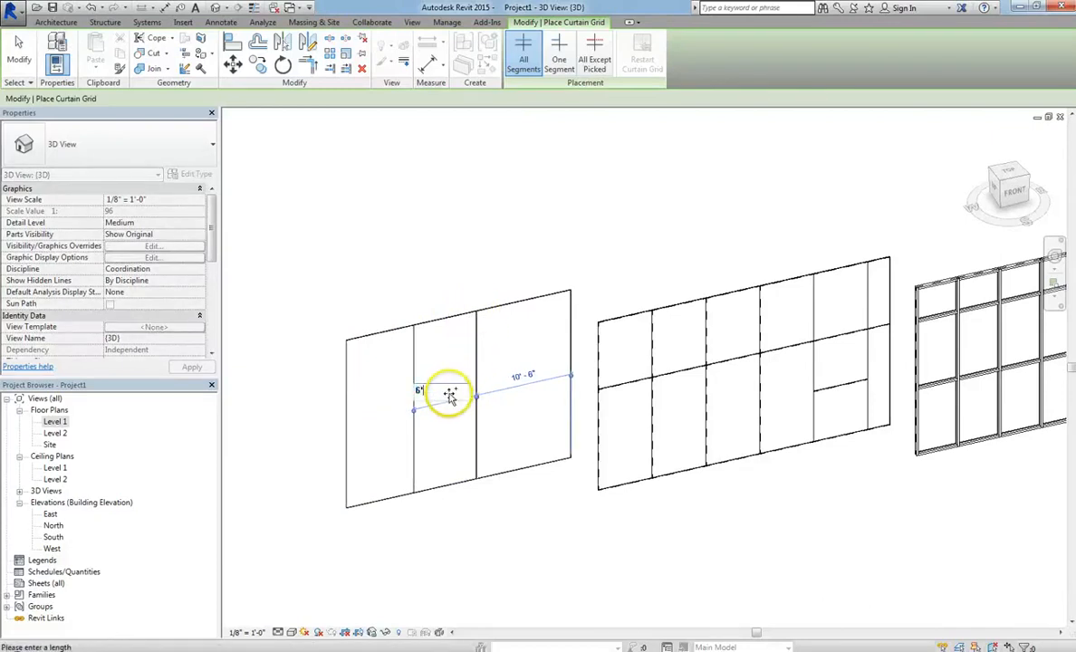
pyautogui.click(558, 51)
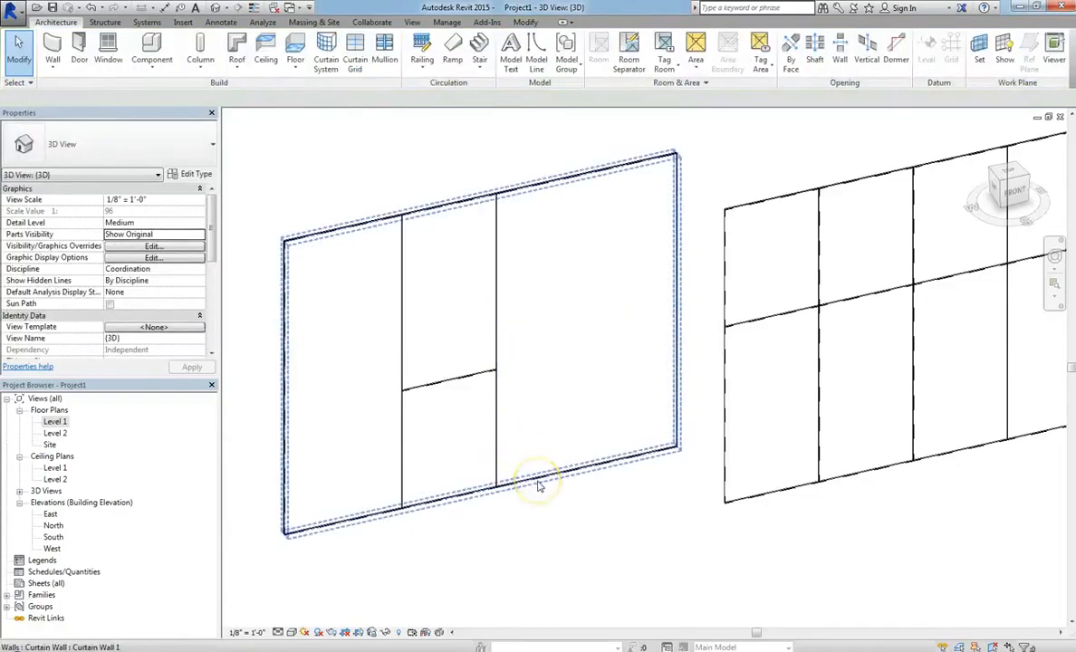
pyautogui.moveTo(456, 504)
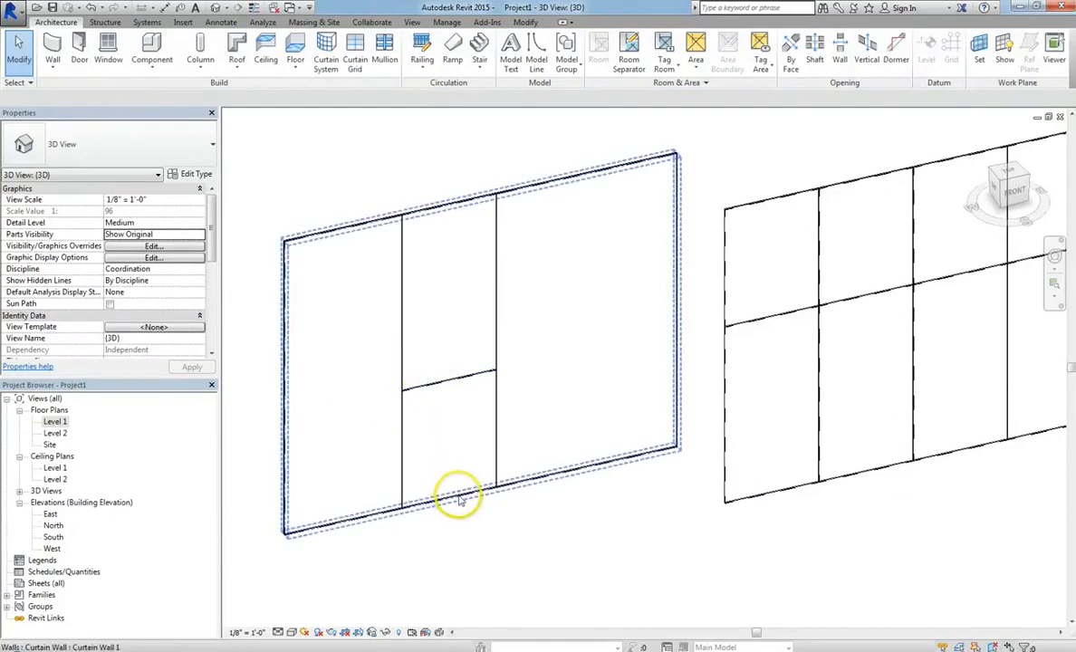
pyautogui.moveTo(460, 500)
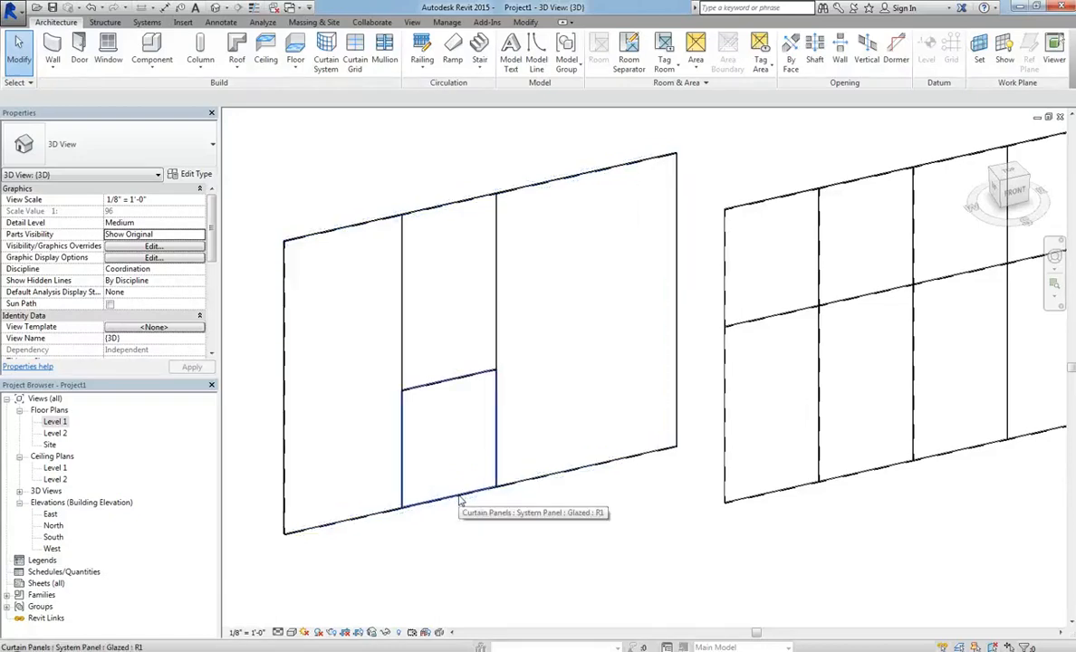
# Cycle the selection down to the System Panel: Glazed in the lower middle bay.
pyautogui.click(444, 407)
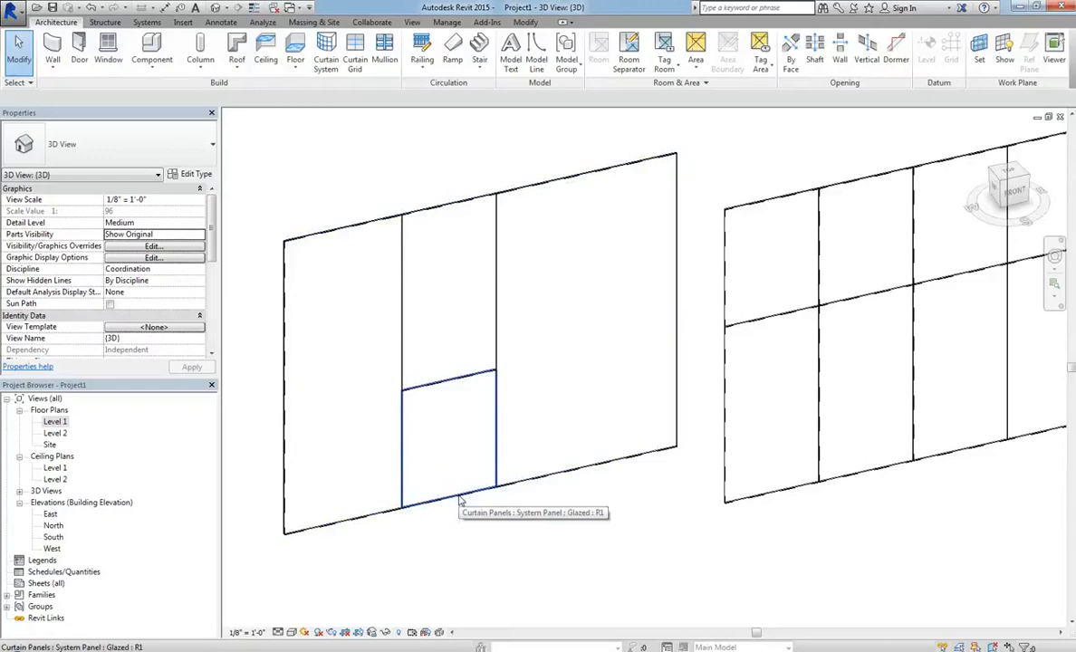
pyautogui.click(482, 375)
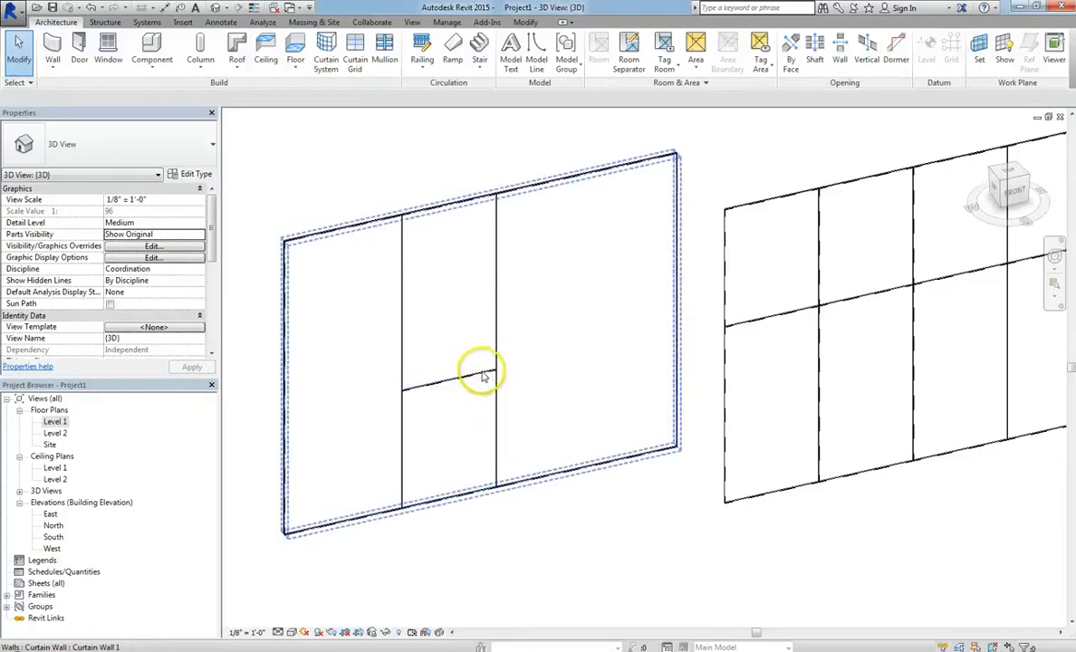
pyautogui.click(486, 372)
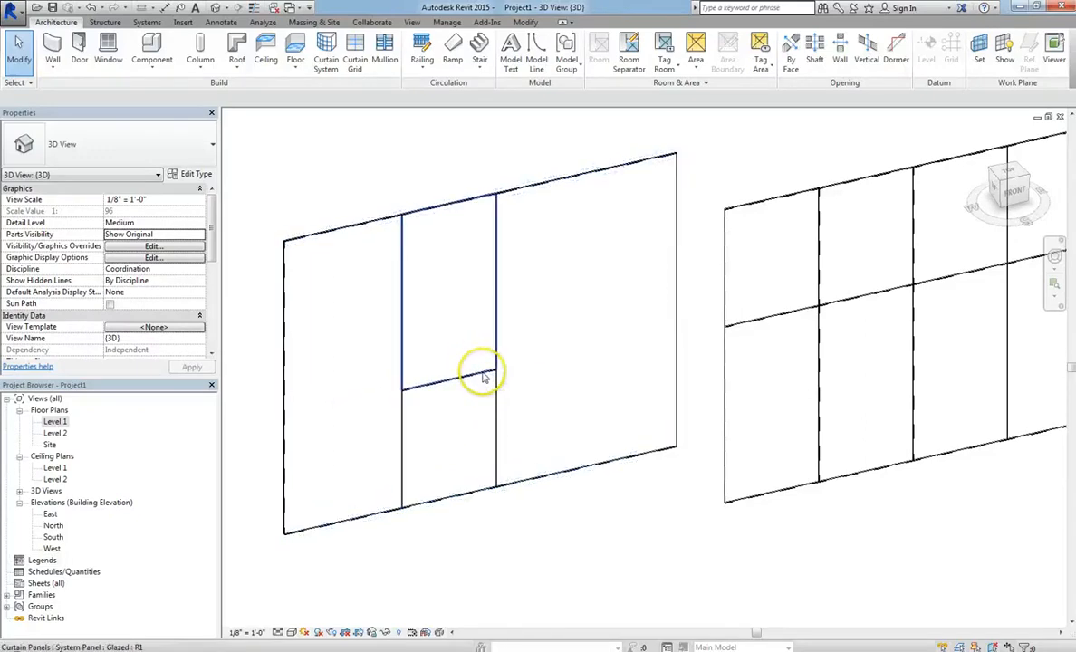
pyautogui.click(485, 389)
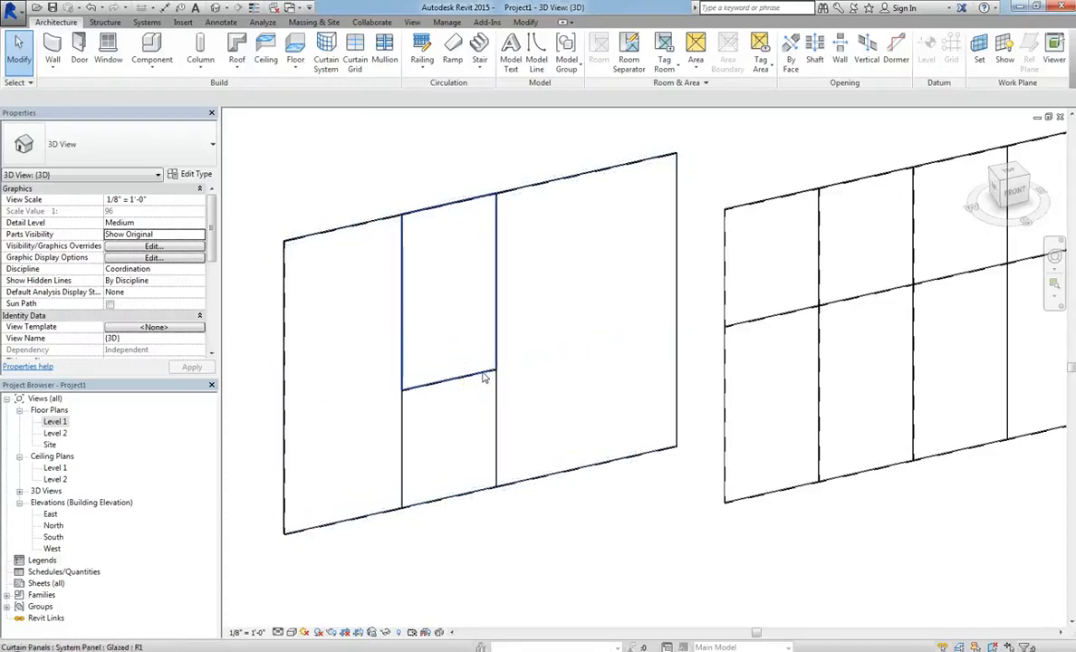
pyautogui.click(450, 444)
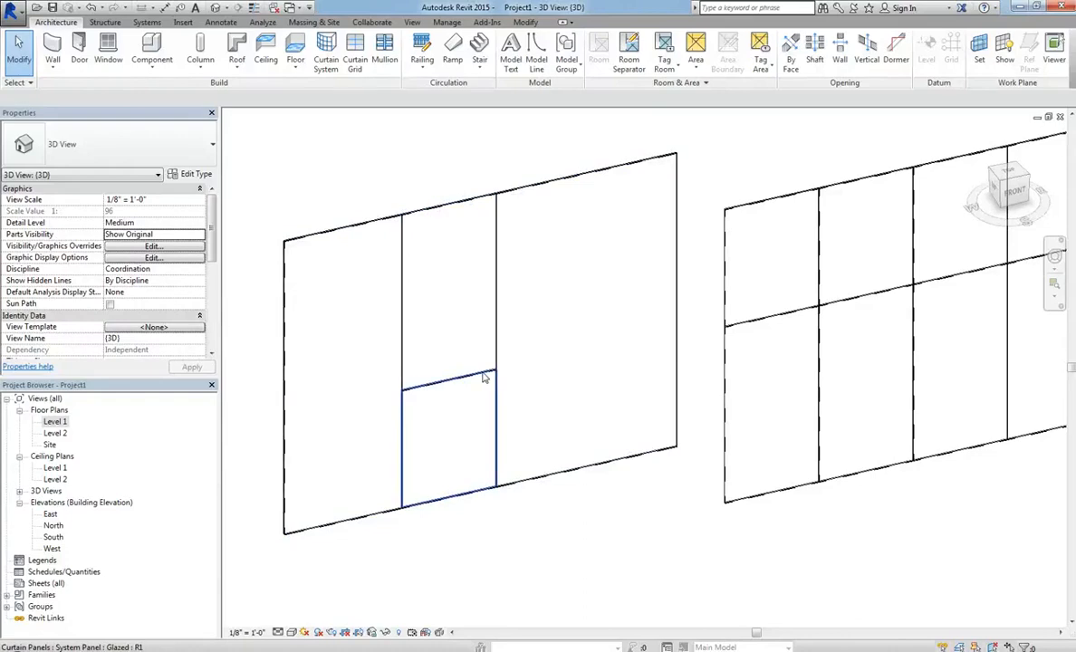
pyautogui.click(449, 437)
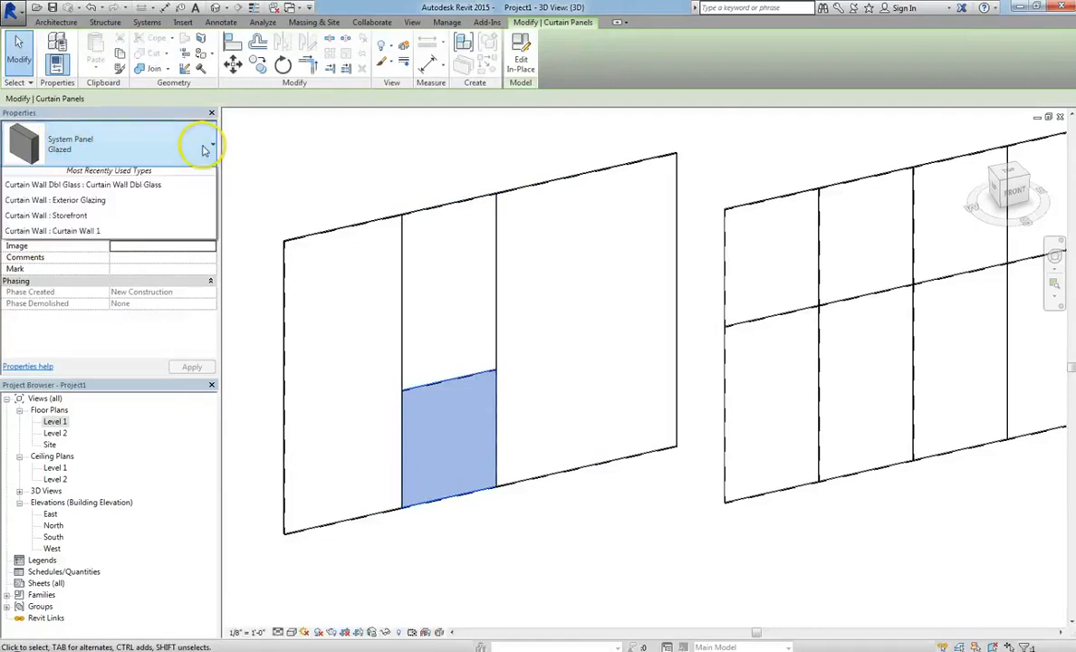
# Swap the selected glazed panel for the Curtain Wall Dbl Glass door type.
pyautogui.click(210, 145)
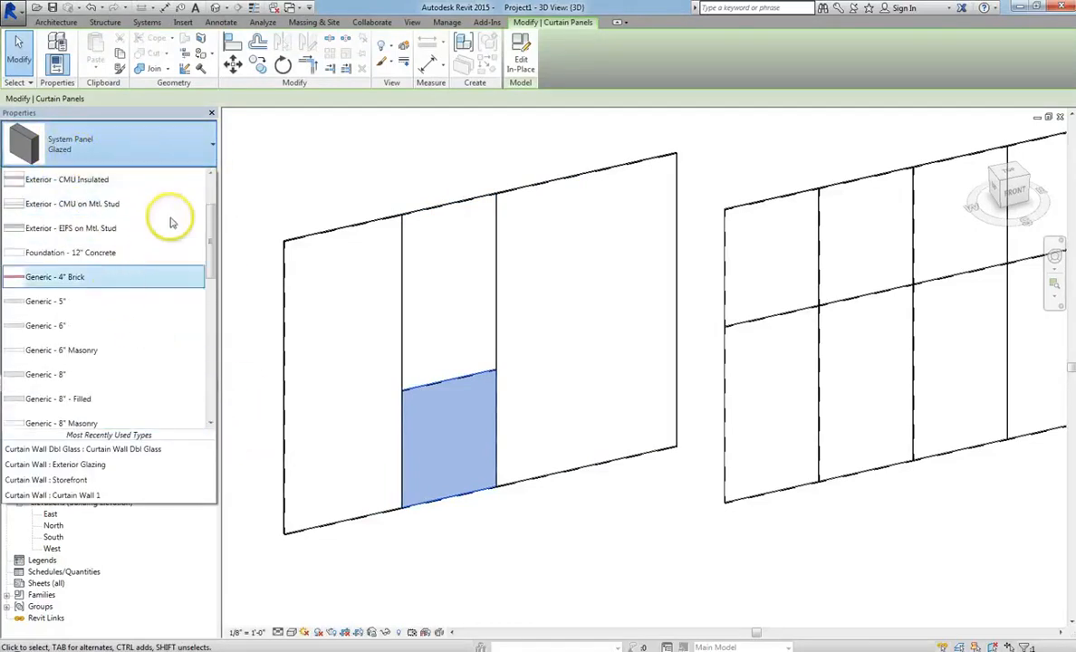
pyautogui.scroll(-3)
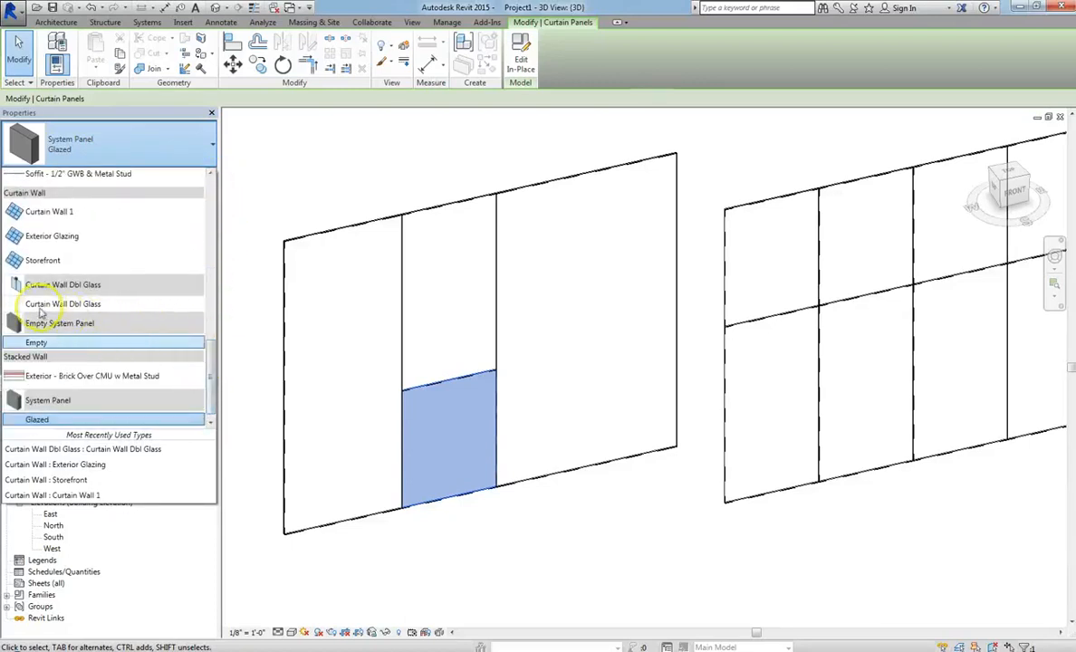
pyautogui.click(61, 305)
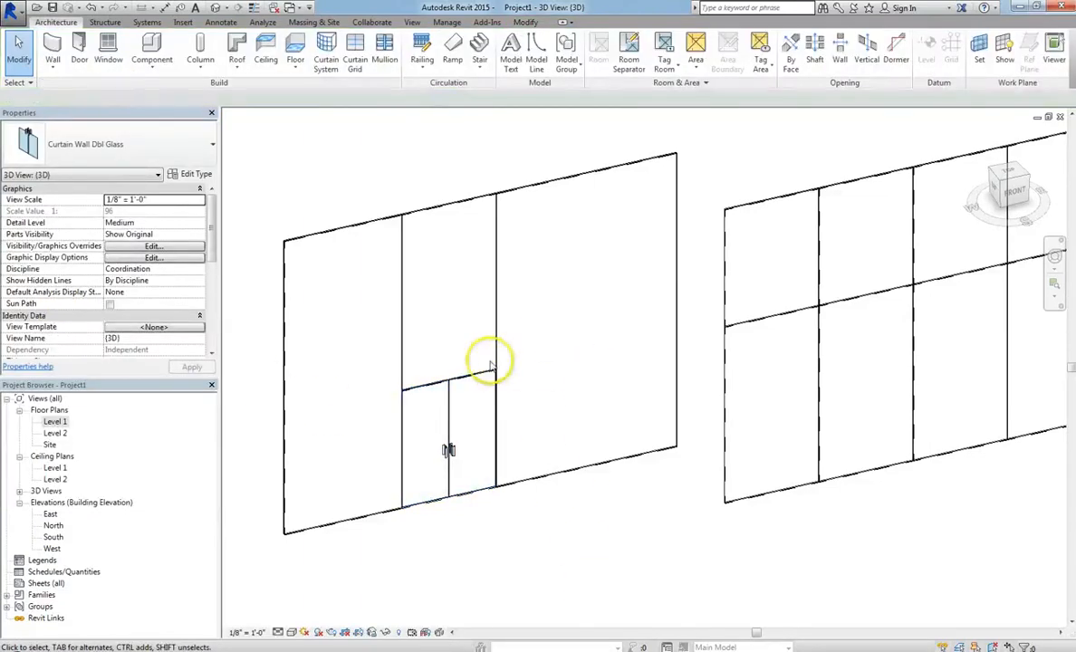
pyautogui.click(485, 371)
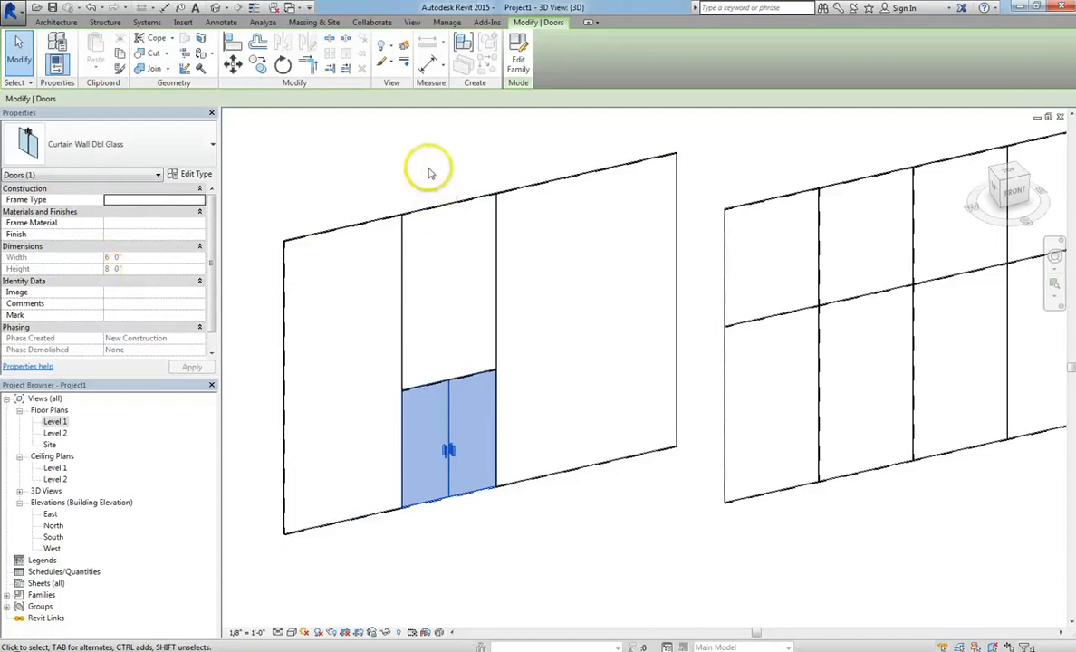
# Drag the vertical grid line left of the door outward to widen the double door.
pyautogui.click(402, 253)
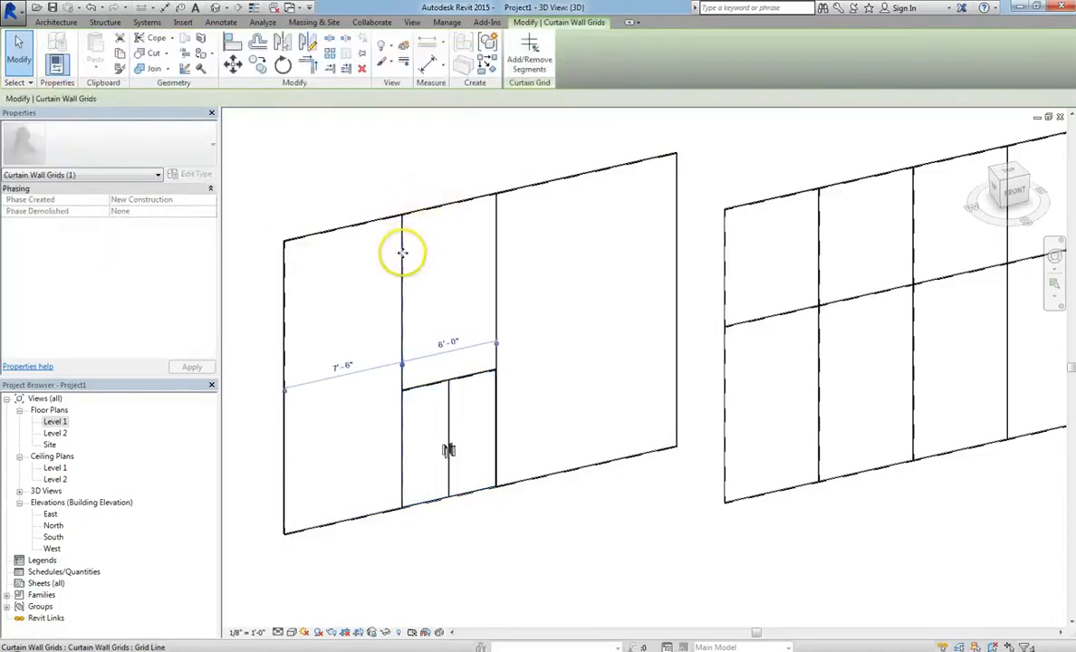
pyautogui.moveTo(402, 253); pyautogui.dragTo(348, 275)
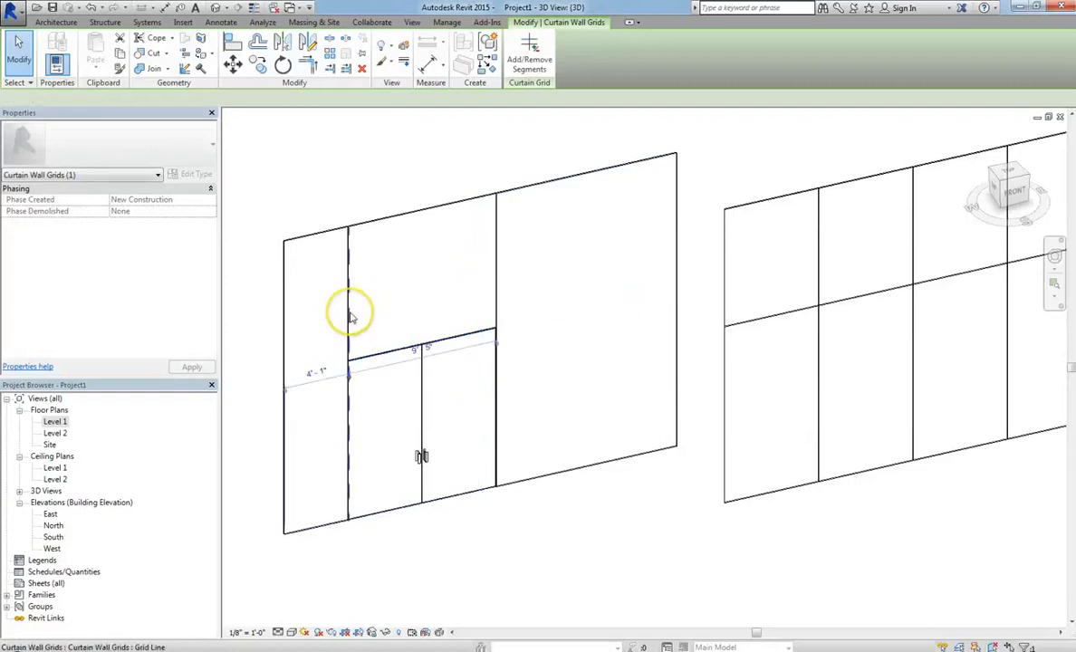
pyautogui.moveTo(348, 315); pyautogui.dragTo(384, 326)
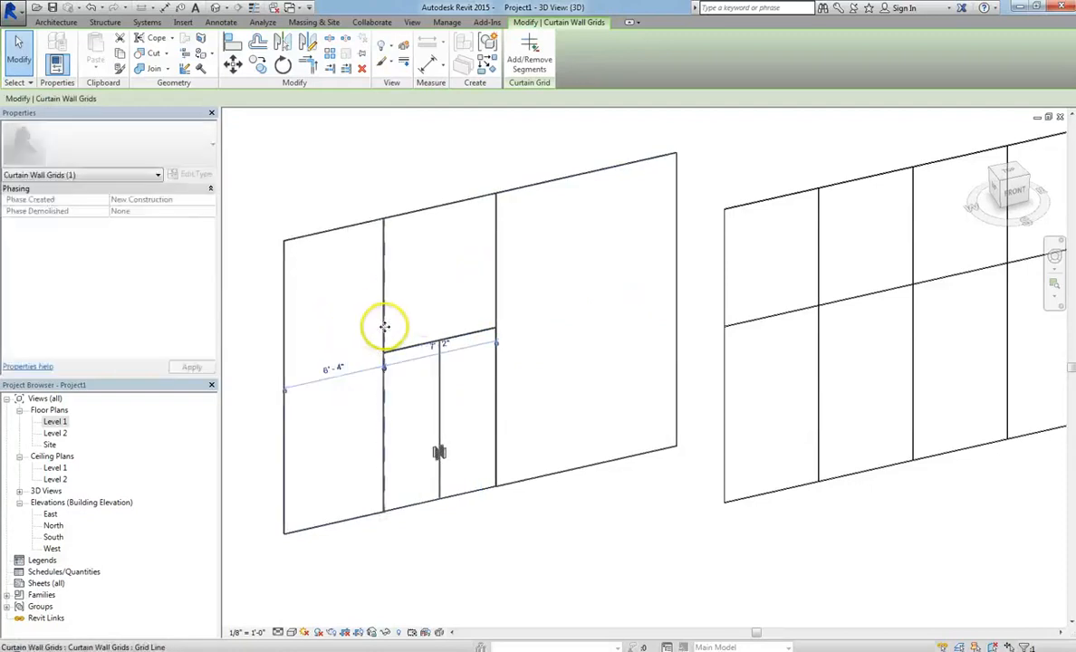
pyautogui.moveTo(433, 315)
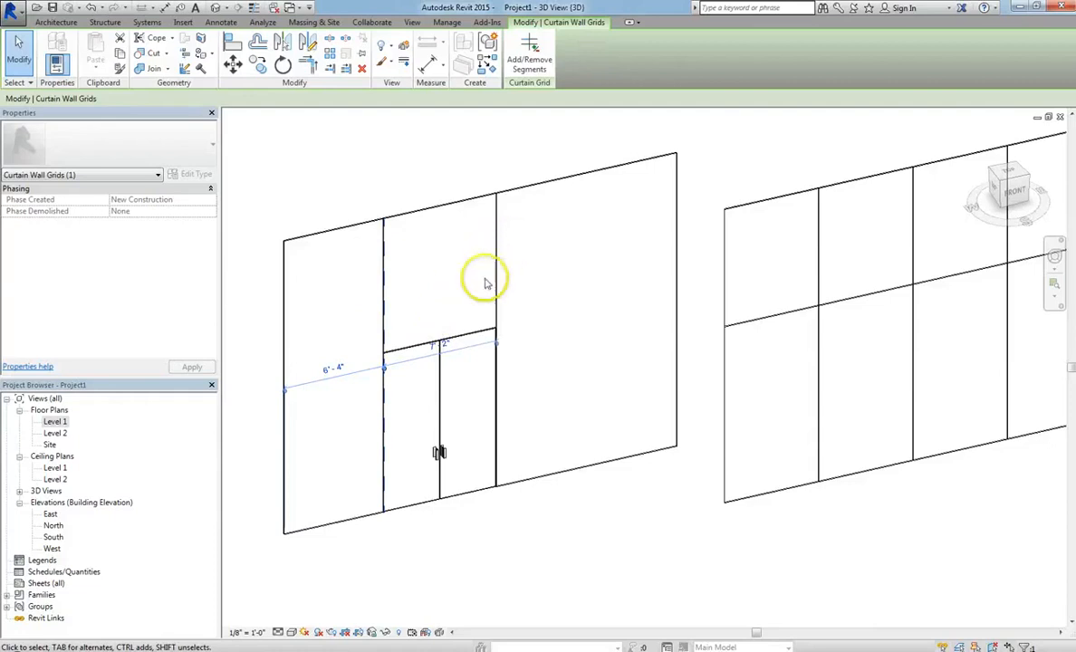
pyautogui.moveTo(385, 308)
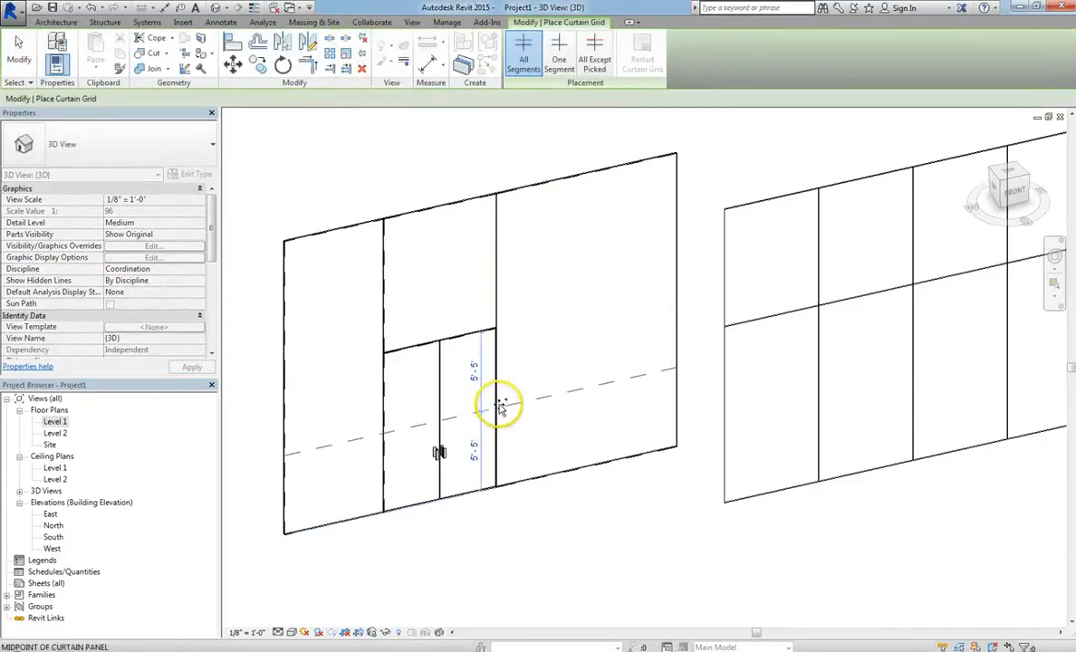
# Place a full-width horizontal grid line through the door bay and select it.
pyautogui.click(500, 408)
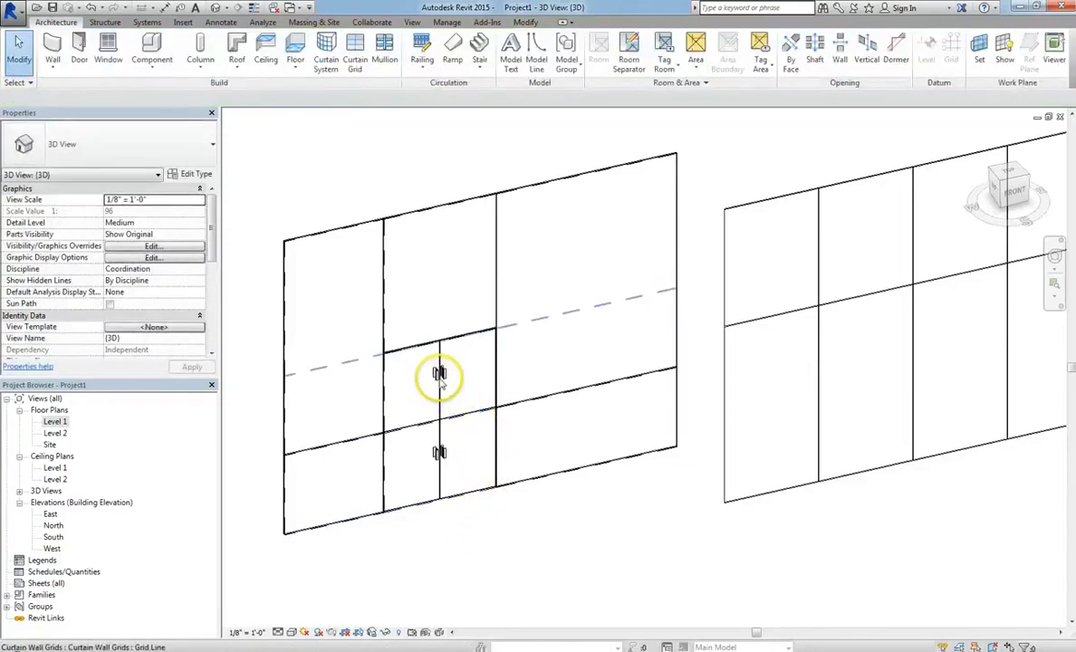
pyautogui.click(439, 375)
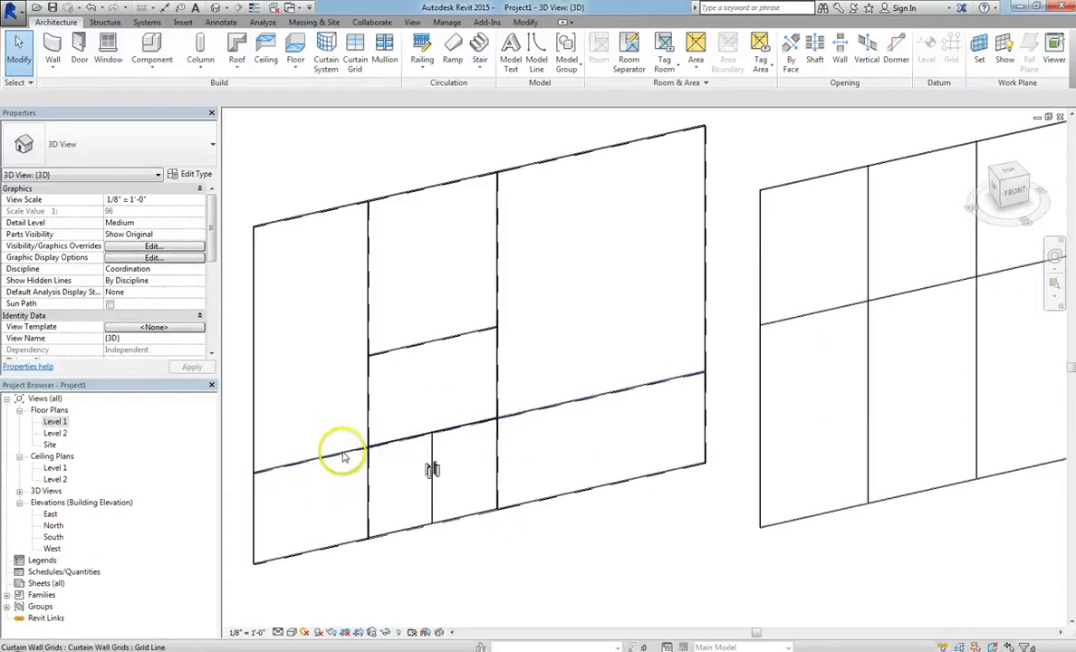
pyautogui.click(498, 435)
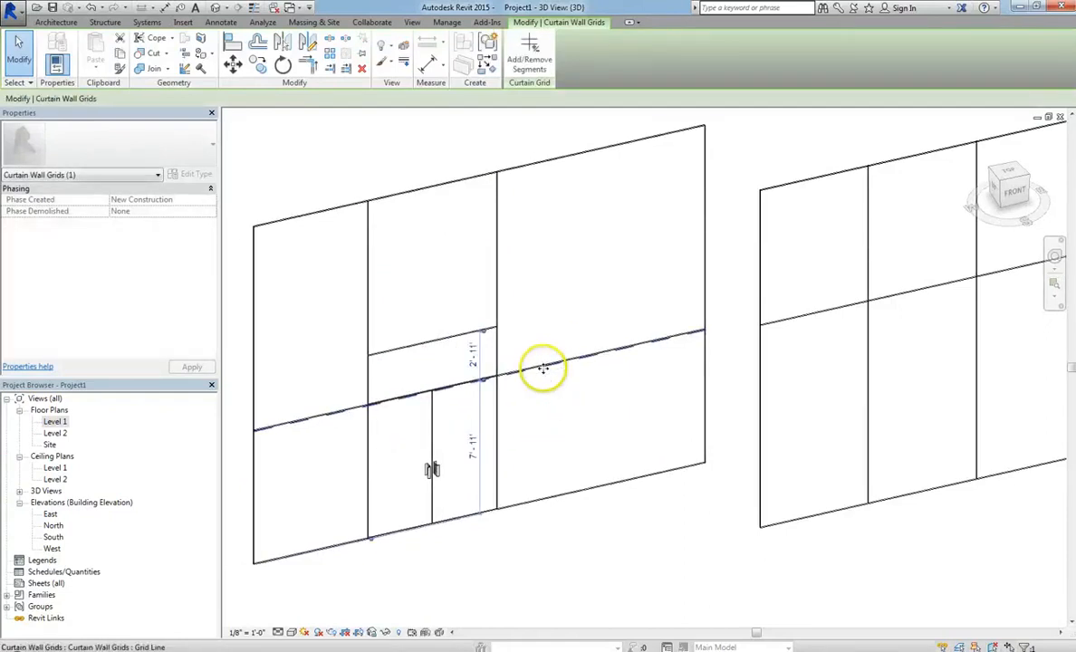
# In the Level 1 plan, drag the grid line right of the double door rightward to widen it.
pyautogui.doubleClick(54, 420)
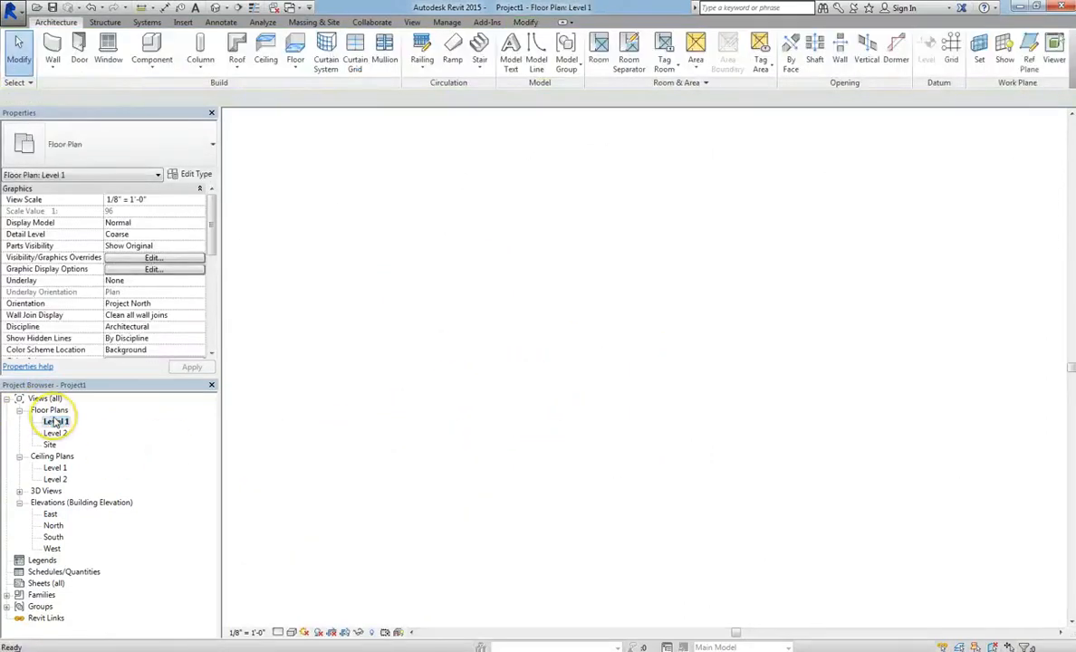
pyautogui.doubleClick(54, 421)
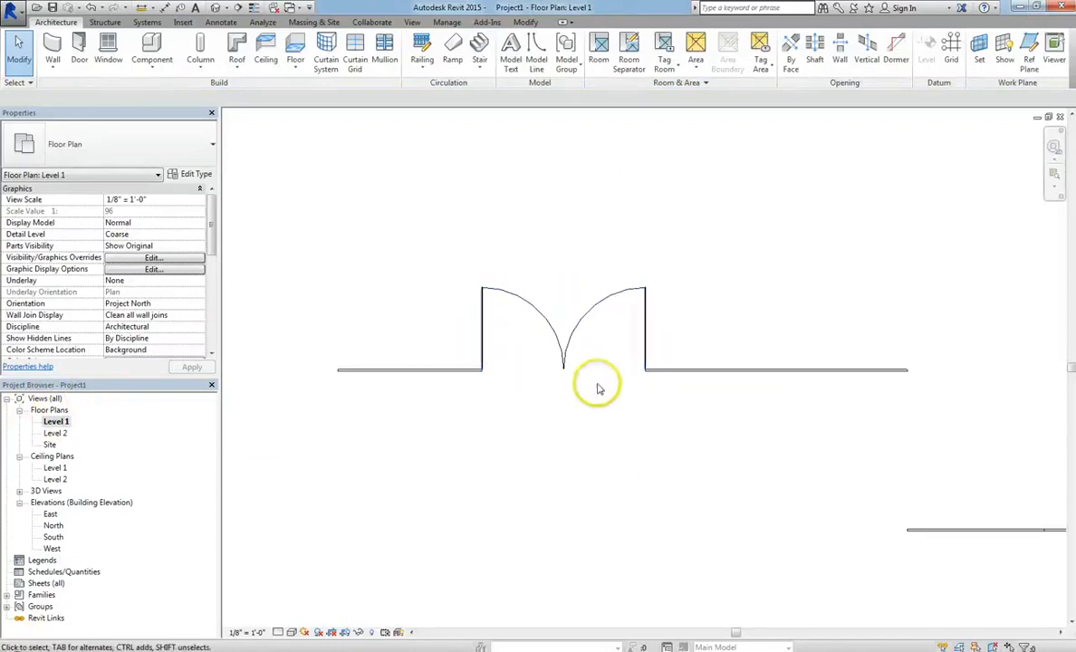
pyautogui.click(649, 371)
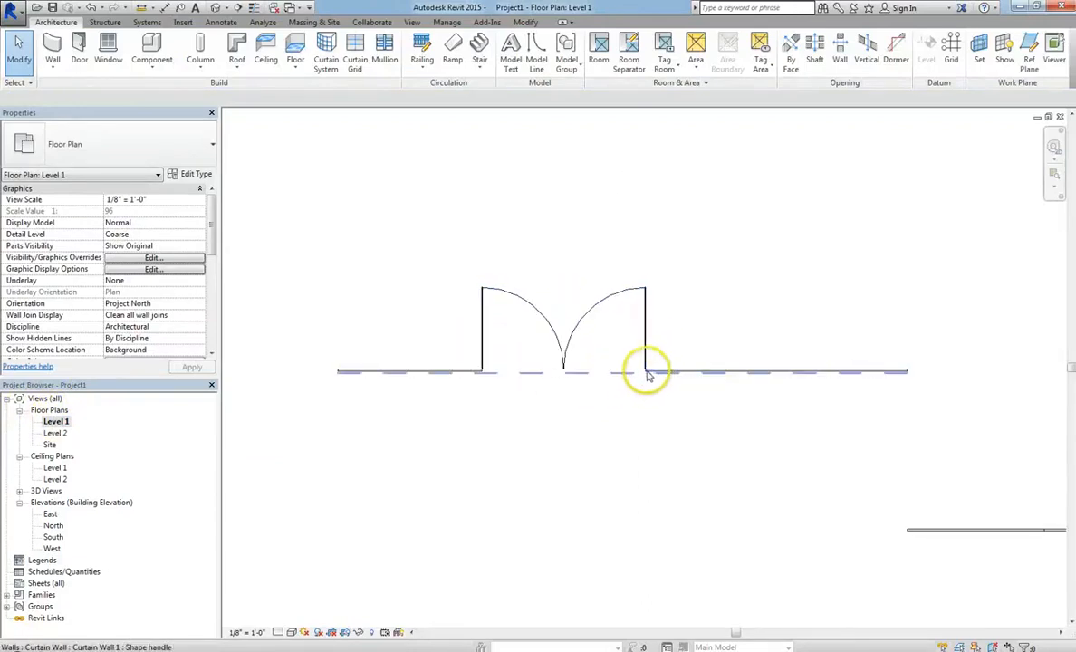
pyautogui.click(645, 371)
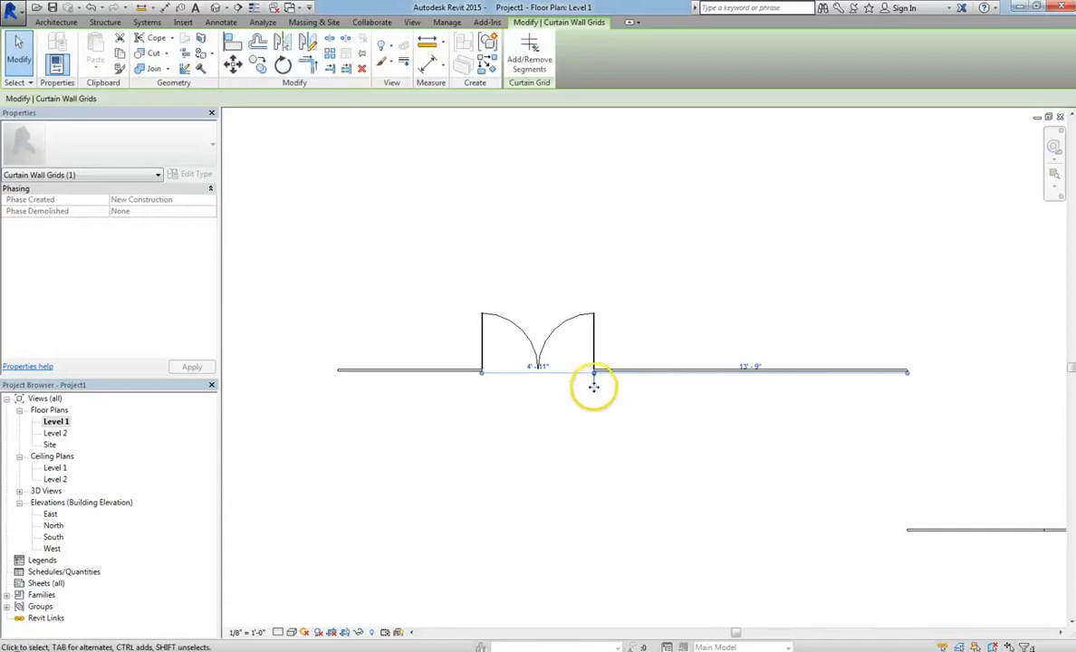
pyautogui.moveTo(594, 371); pyautogui.dragTo(660, 373)
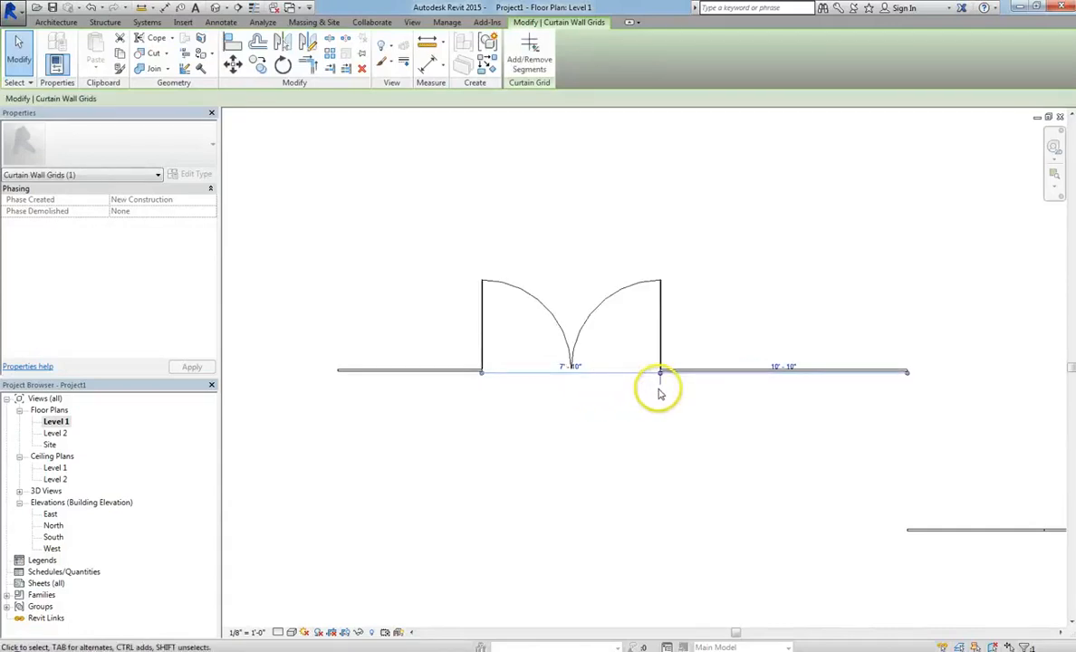